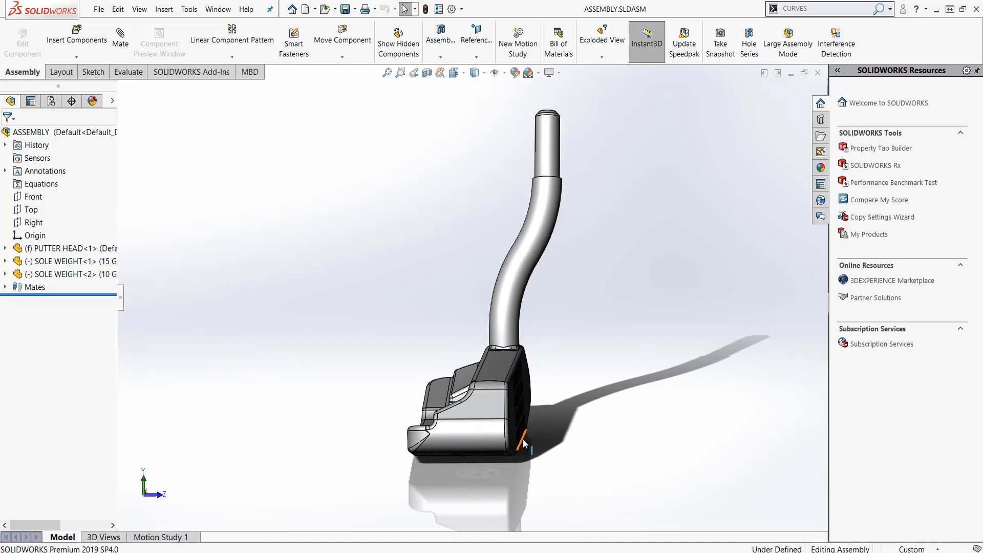
# Switch from the putter assembly to the SWEPT PROFILE ON A CURVE hosel part
pyautogui.click(551, 144)
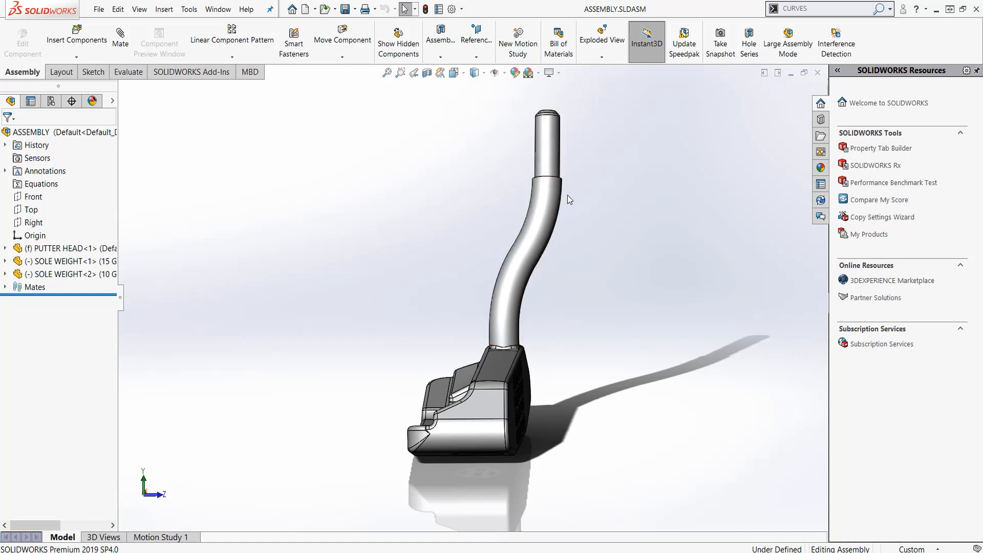
pyautogui.moveTo(577, 228)
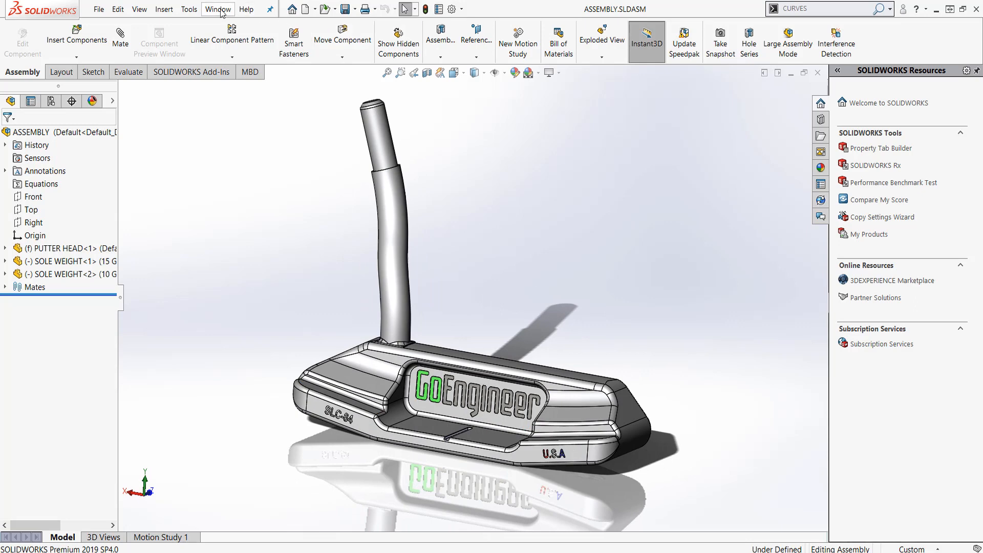
pyautogui.moveTo(562, 514)
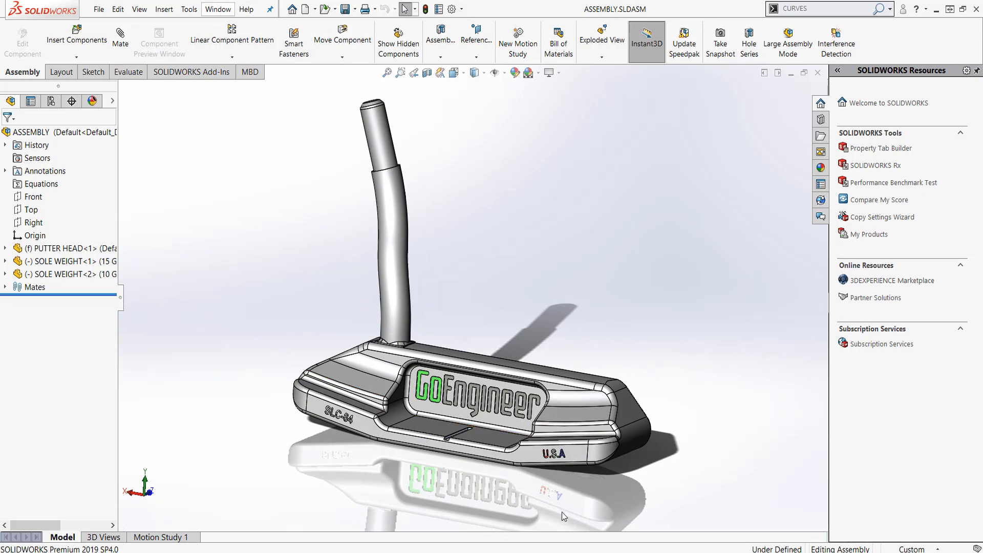
pyautogui.moveTo(271, 317)
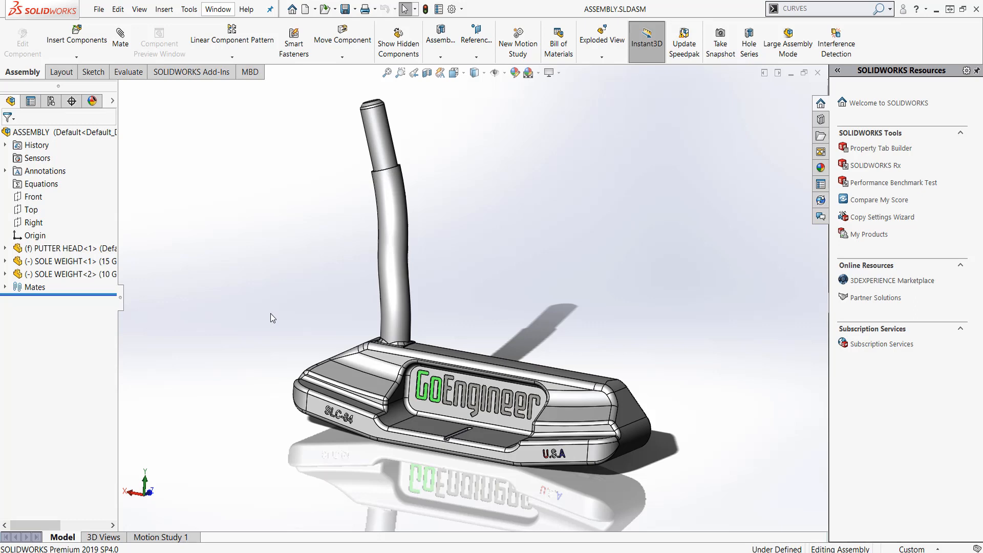
pyautogui.moveTo(450, 311)
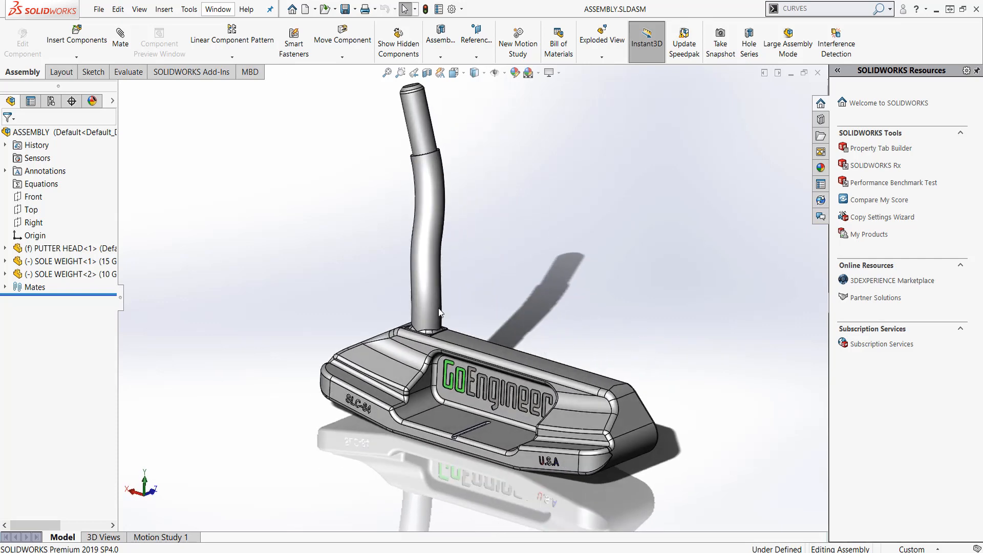
pyautogui.moveTo(425, 86)
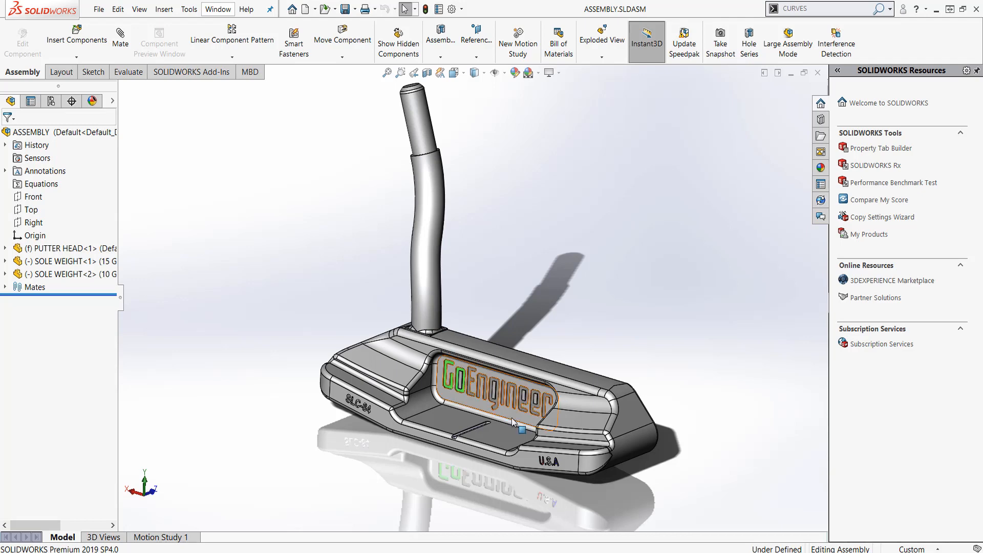
pyautogui.moveTo(420, 325)
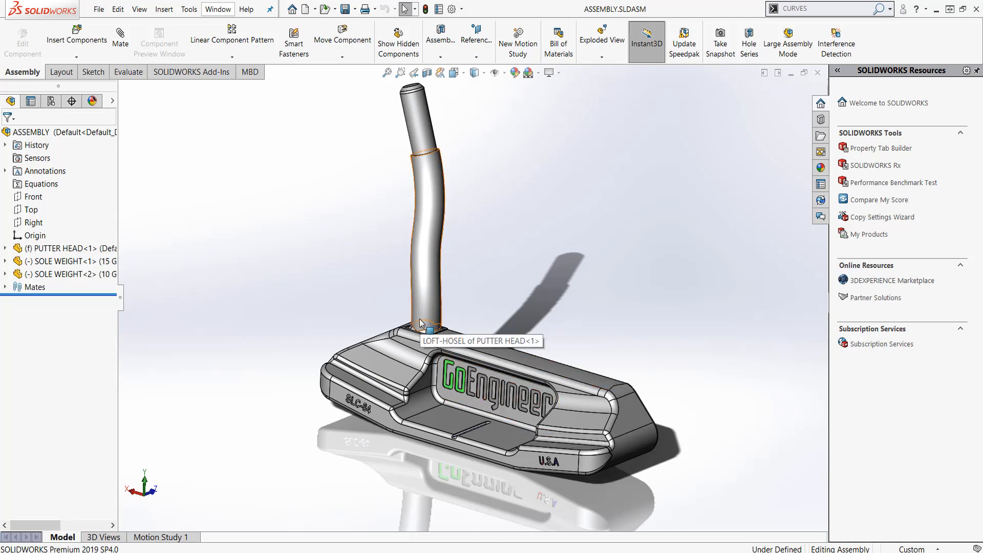
pyautogui.moveTo(233, 15)
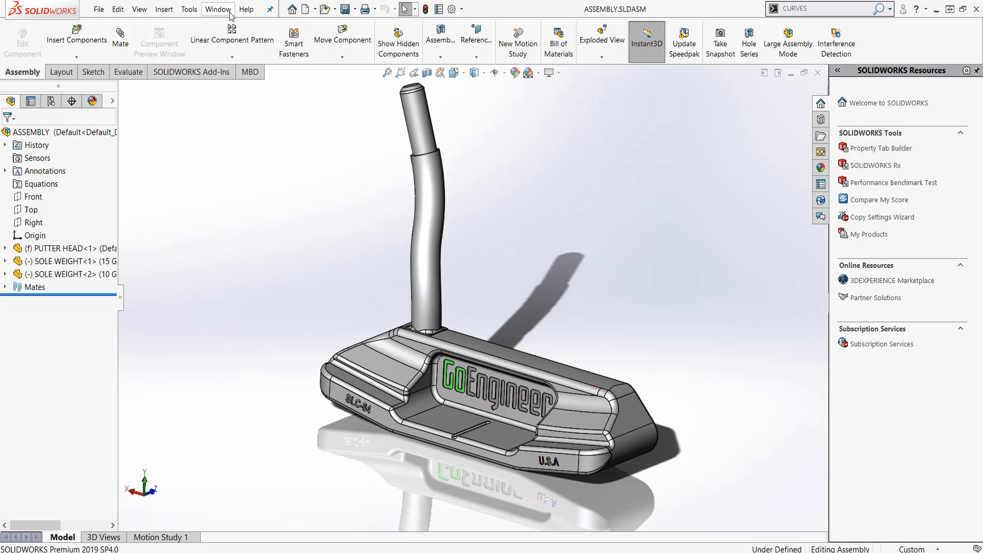
pyautogui.click(217, 9)
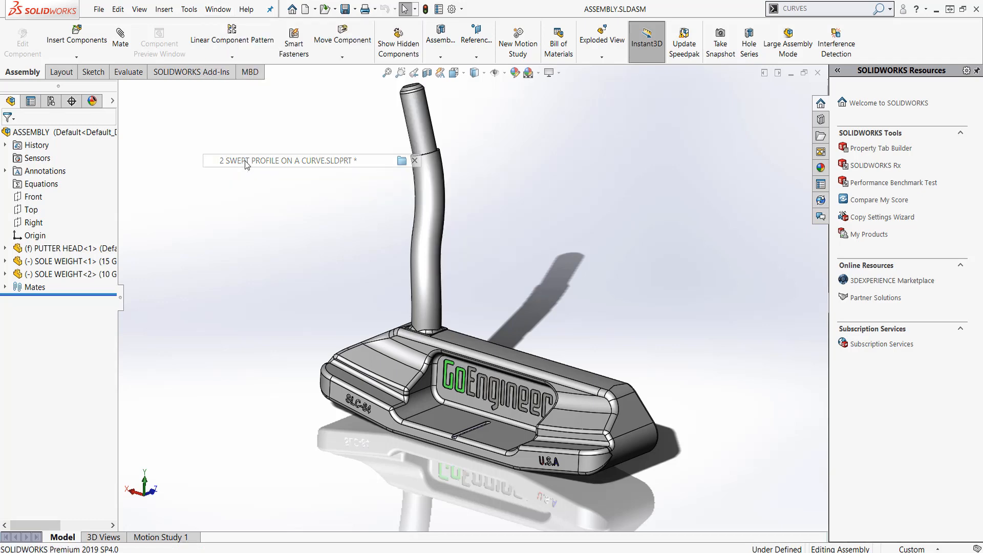
pyautogui.click(300, 161)
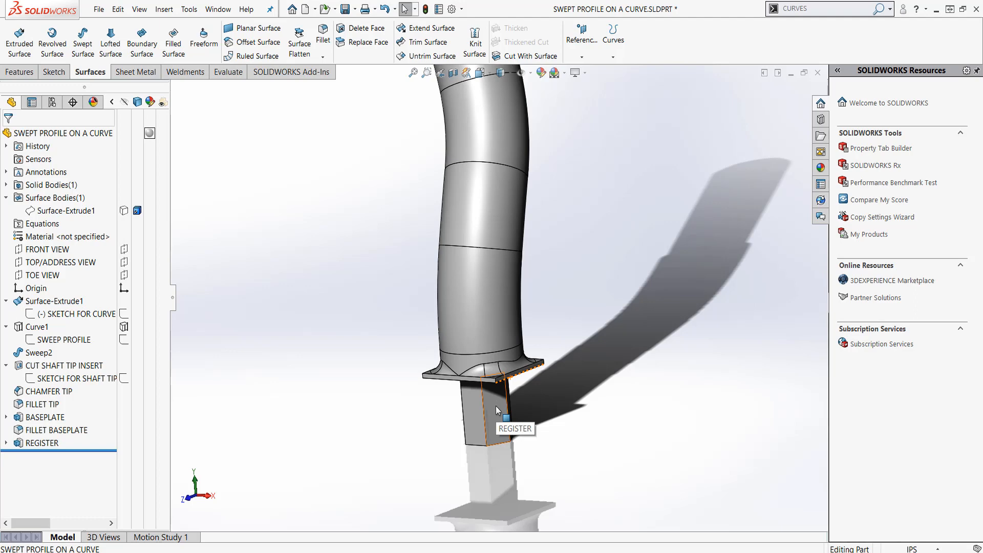
pyautogui.moveTo(494, 413)
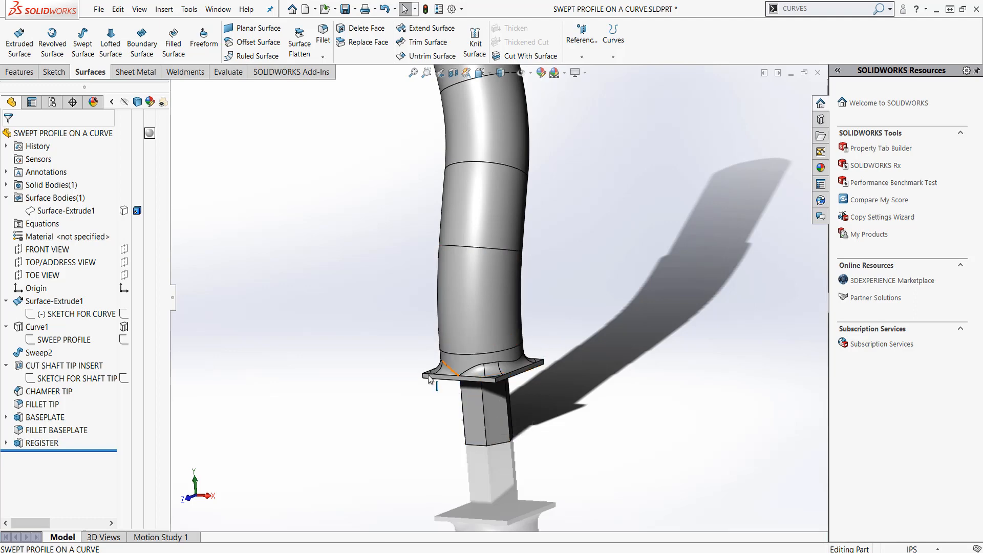
pyautogui.moveTo(290, 386)
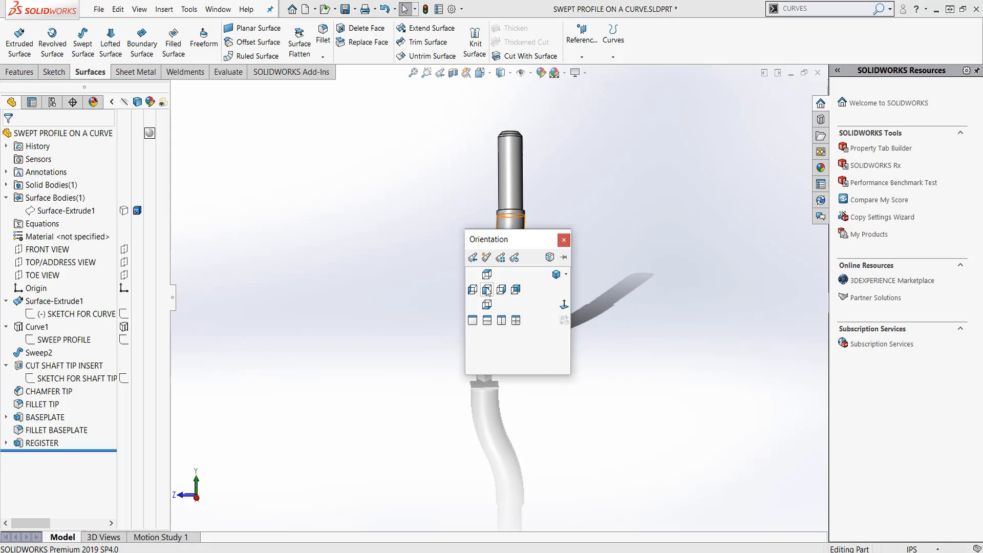
# Orient the hosel part to the Right view and then the Front view
pyautogui.click(446, 327)
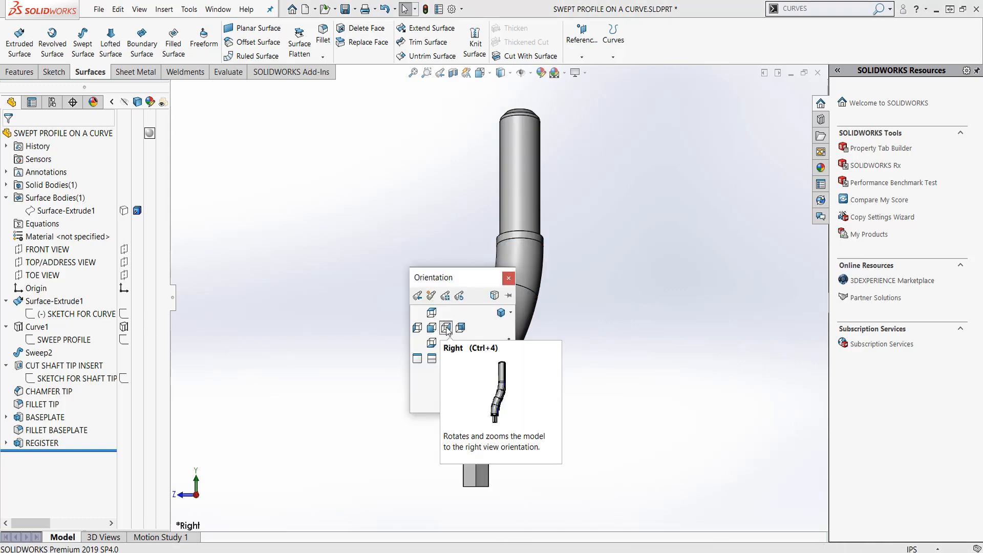
pyautogui.click(431, 312)
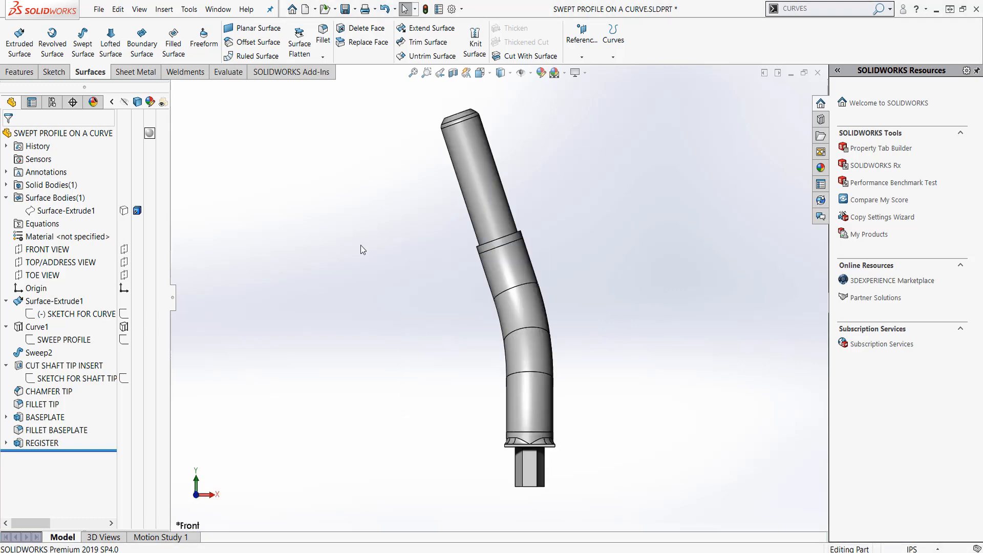
pyautogui.moveTo(105, 462)
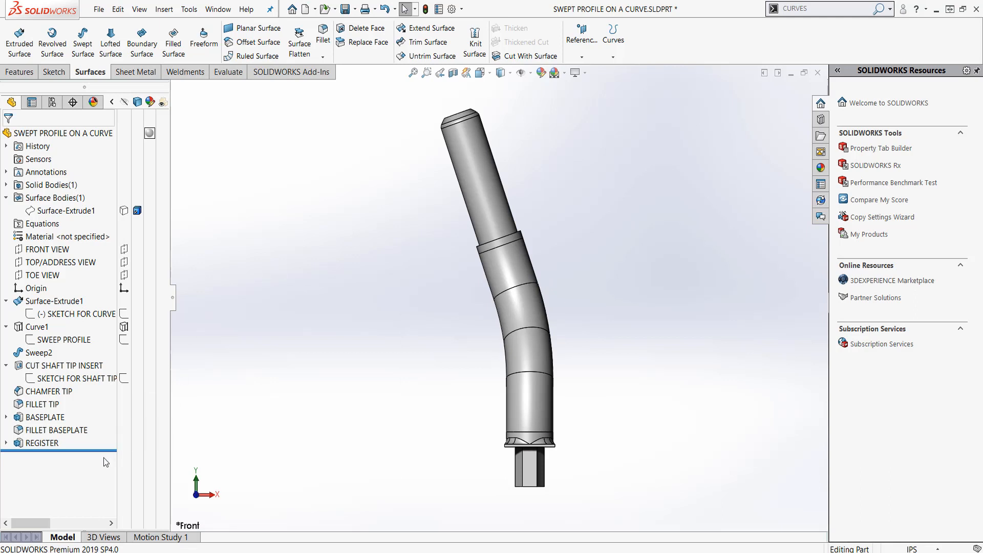
# Roll back to the SKETCH FOR CURVE path sketch and edit it
pyautogui.click(60, 338)
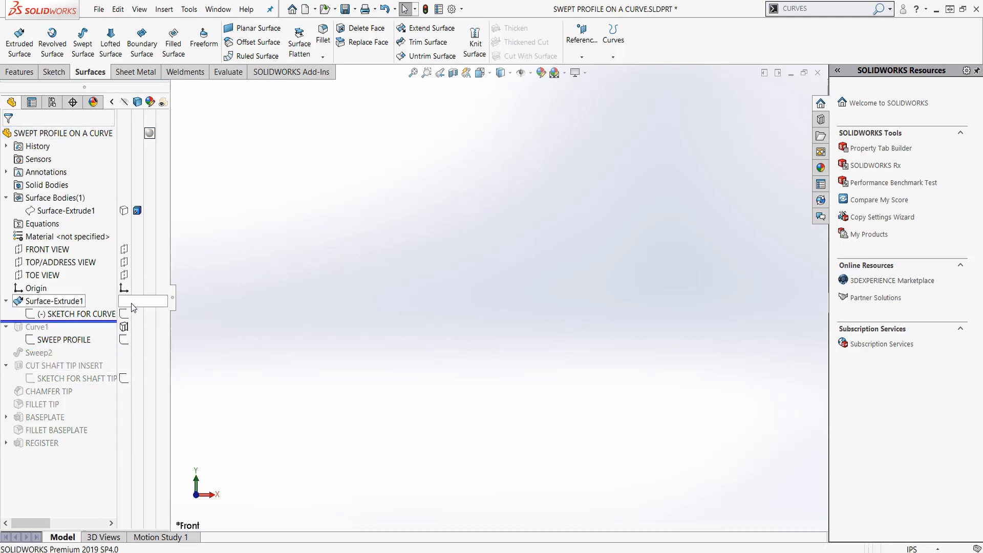
pyautogui.click(79, 313)
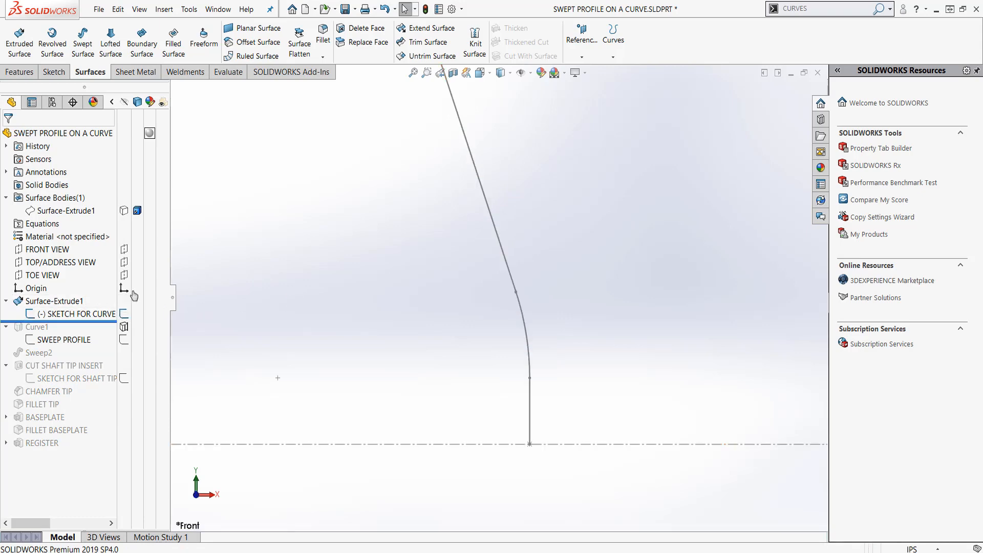
pyautogui.rightClick(73, 313)
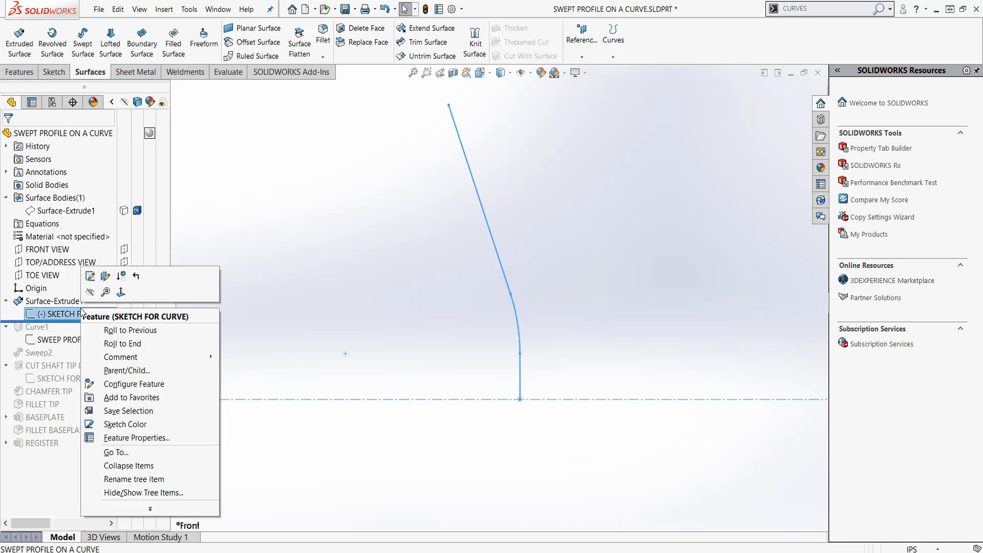
pyautogui.click(91, 275)
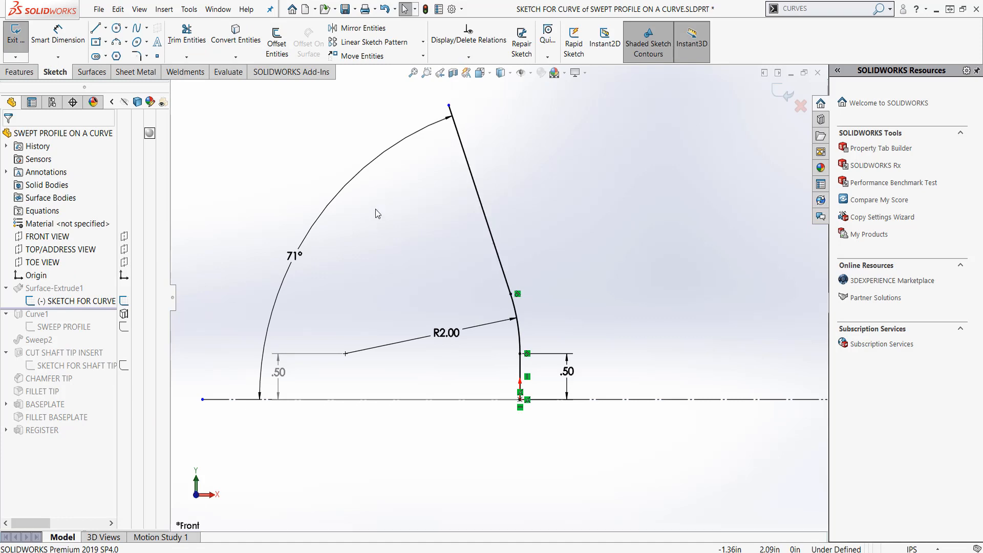
pyautogui.moveTo(295, 259)
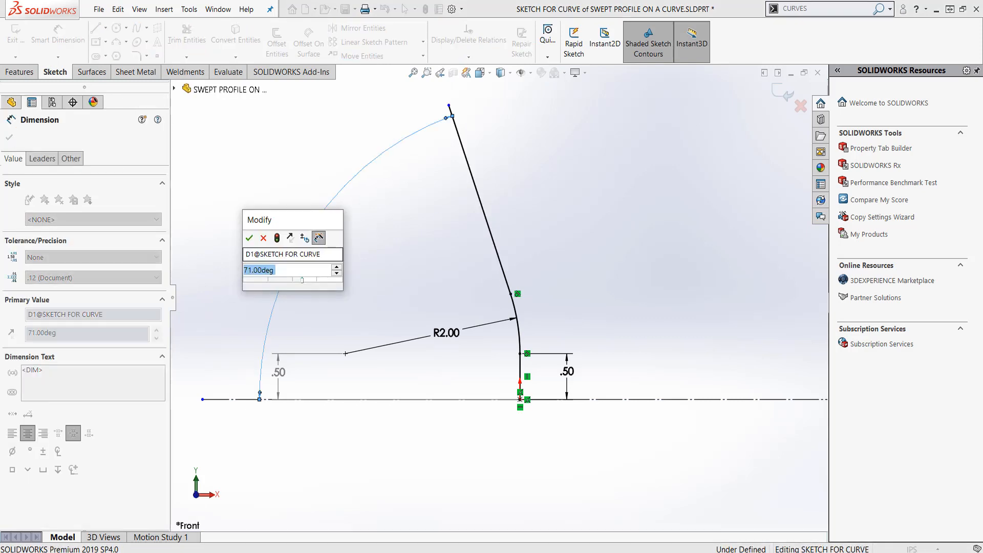
# Set the hosel angle dimension to 71° and exit the path sketch
pyautogui.click(250, 238)
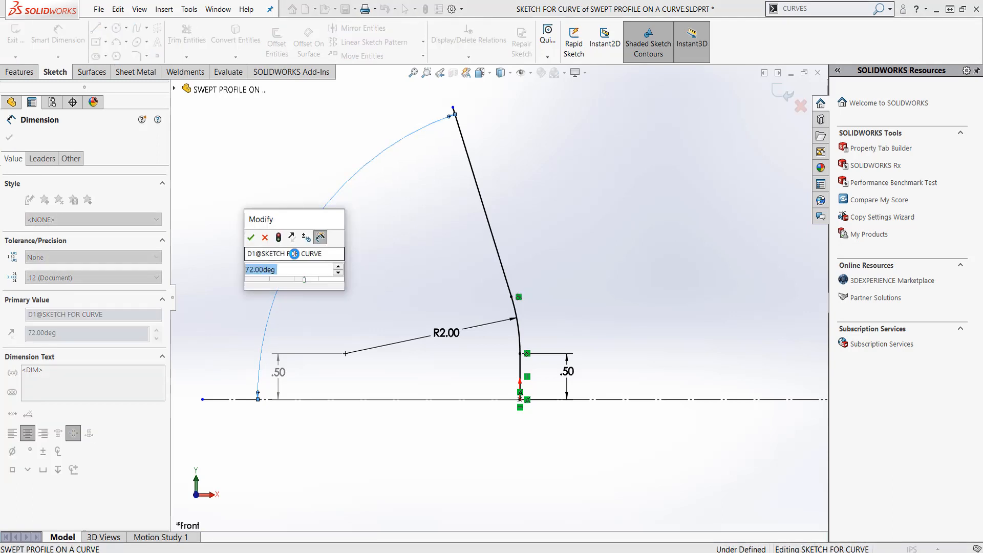
pyautogui.click(251, 237)
pyautogui.write('7')
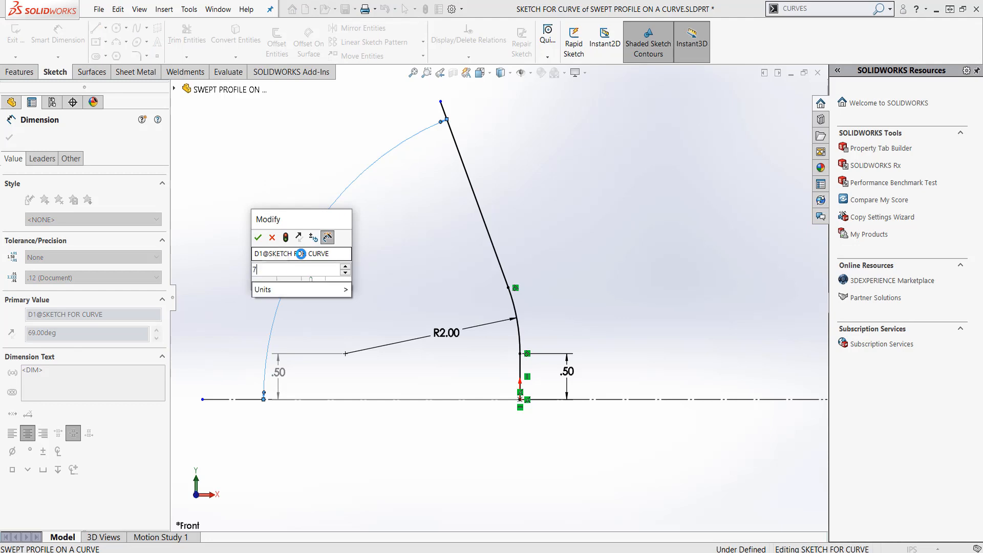
pyautogui.click(258, 236)
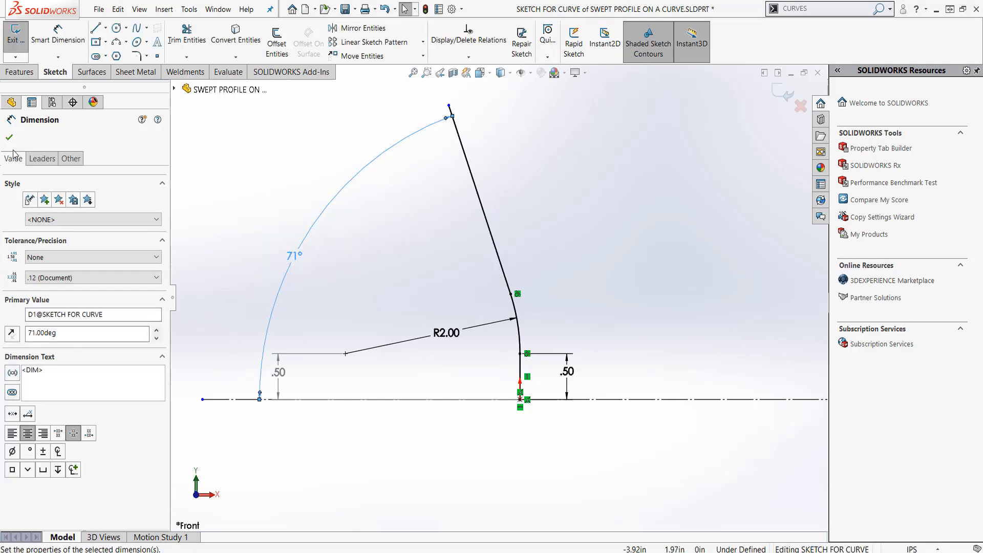
pyautogui.click(9, 137)
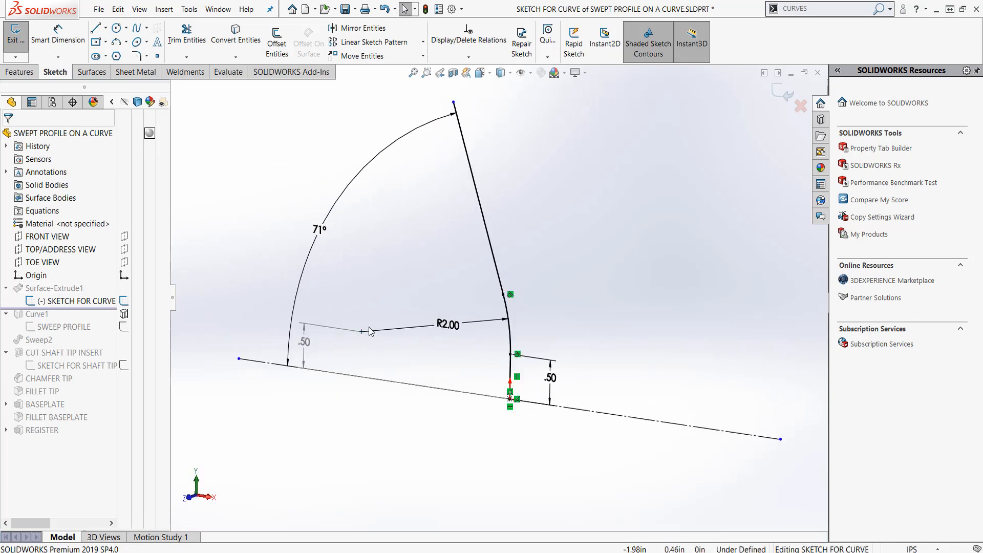
pyautogui.click(90, 72)
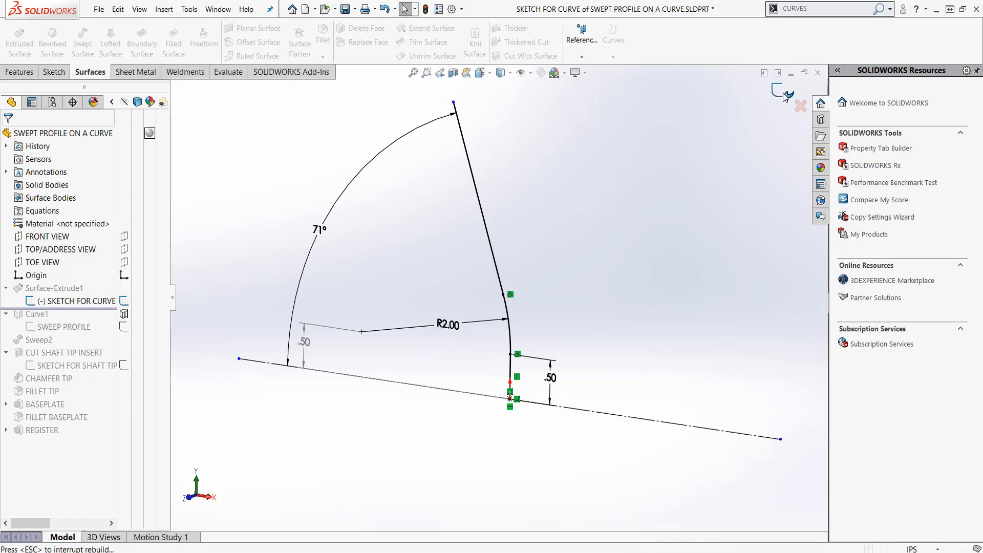
# Show Surface-Extrude1 to inspect the reference surface, then hide it again
pyautogui.click(777, 90)
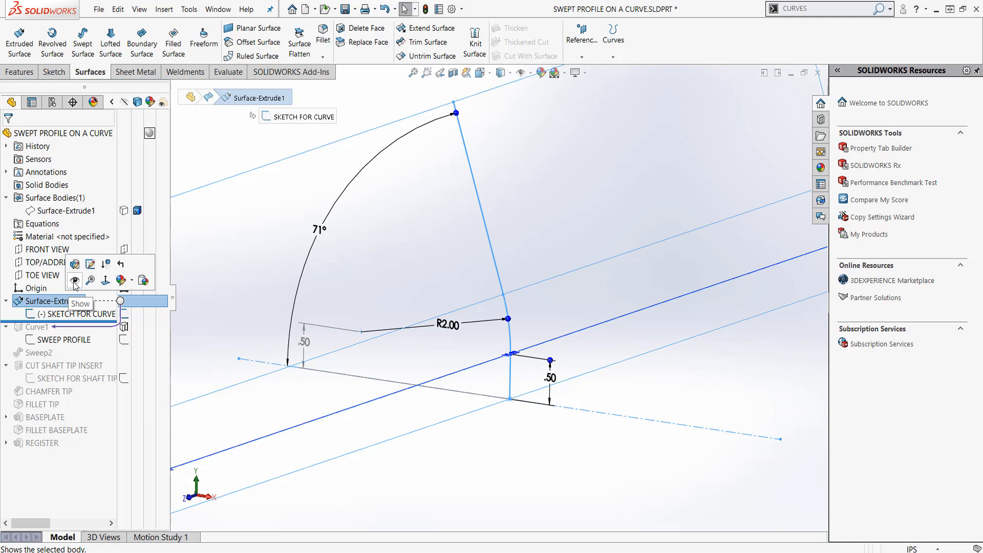
pyautogui.click(74, 280)
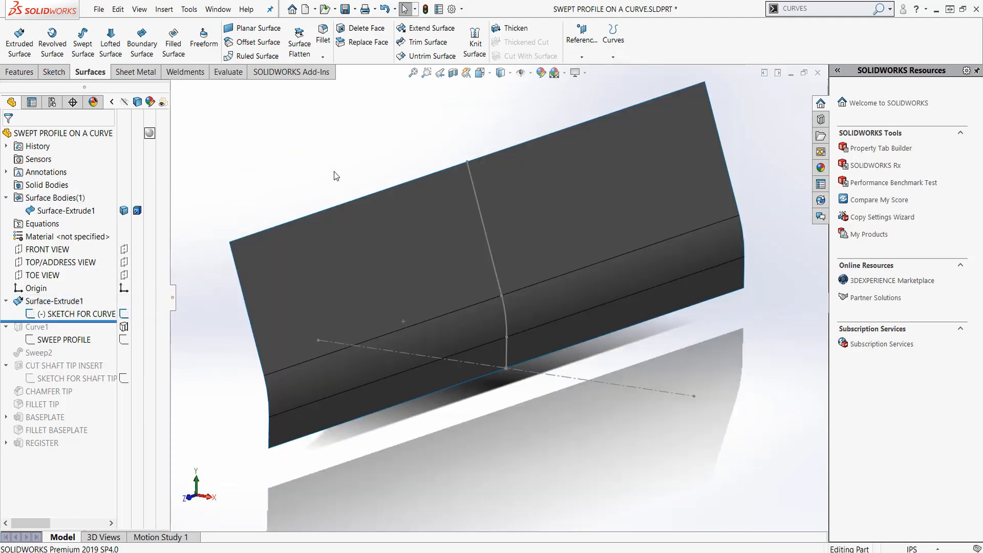
pyautogui.moveTo(516, 241)
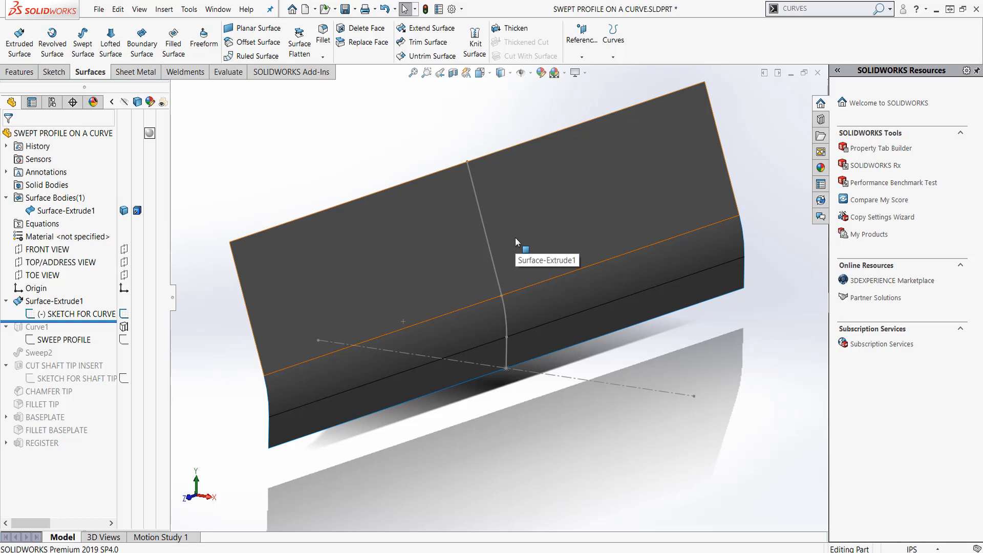
pyautogui.moveTo(513, 201)
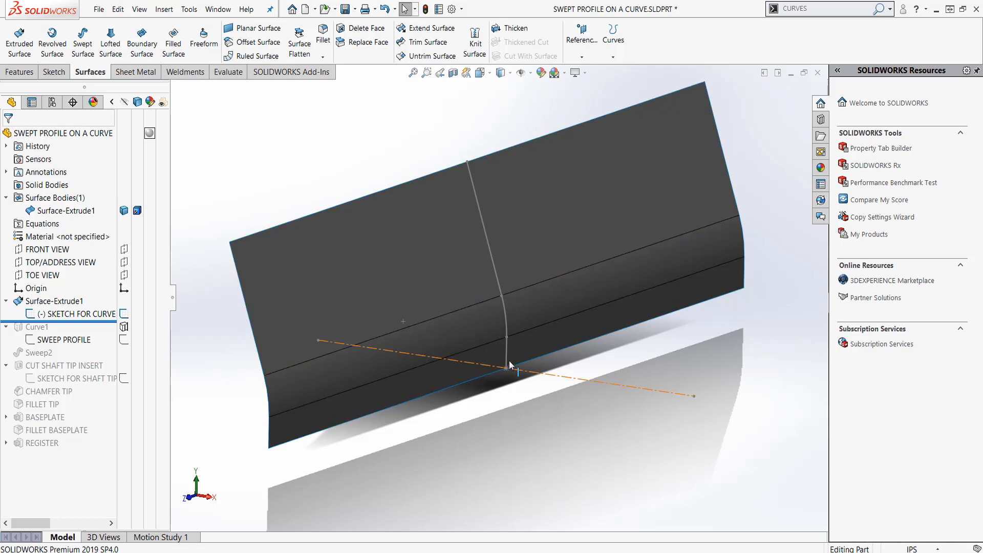
pyautogui.moveTo(570, 211)
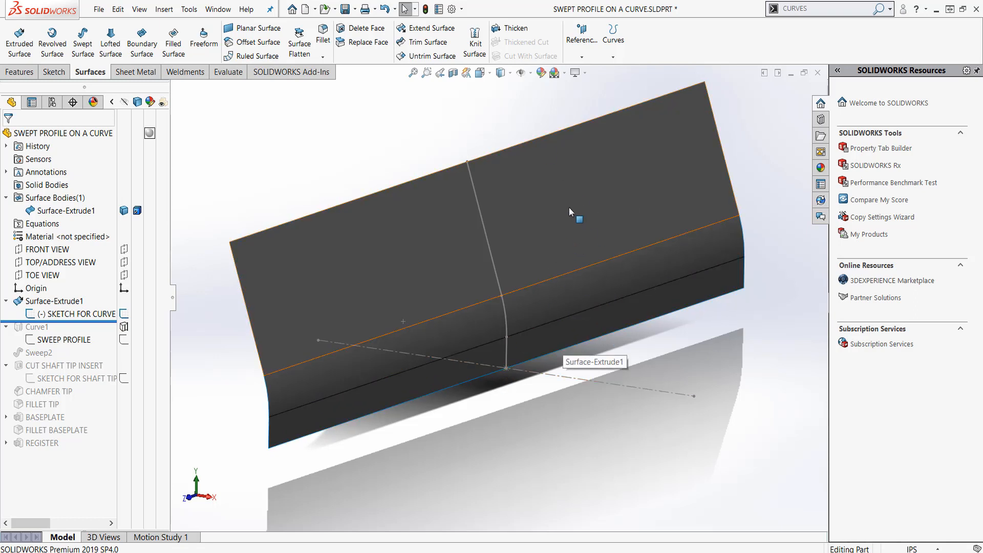
pyautogui.moveTo(560, 203)
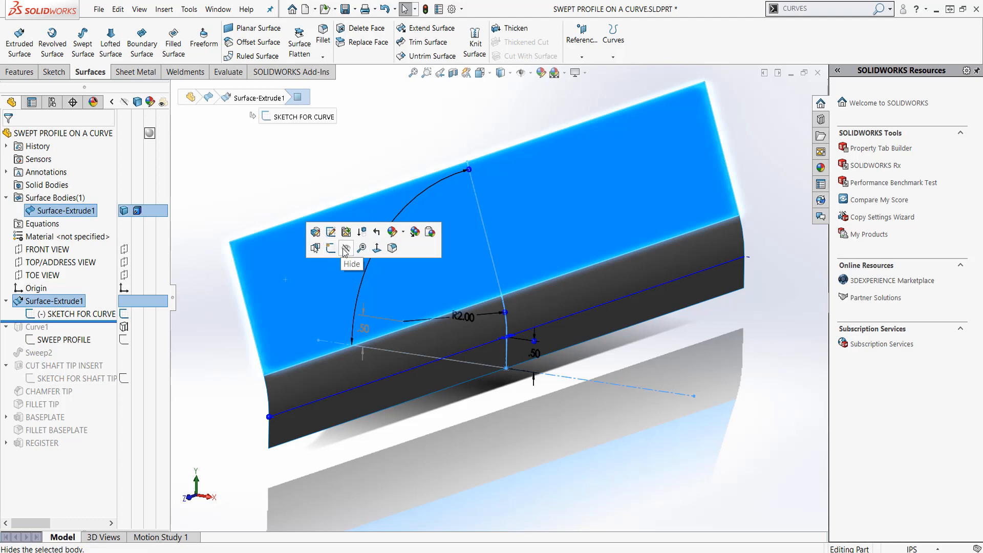
pyautogui.click(344, 247)
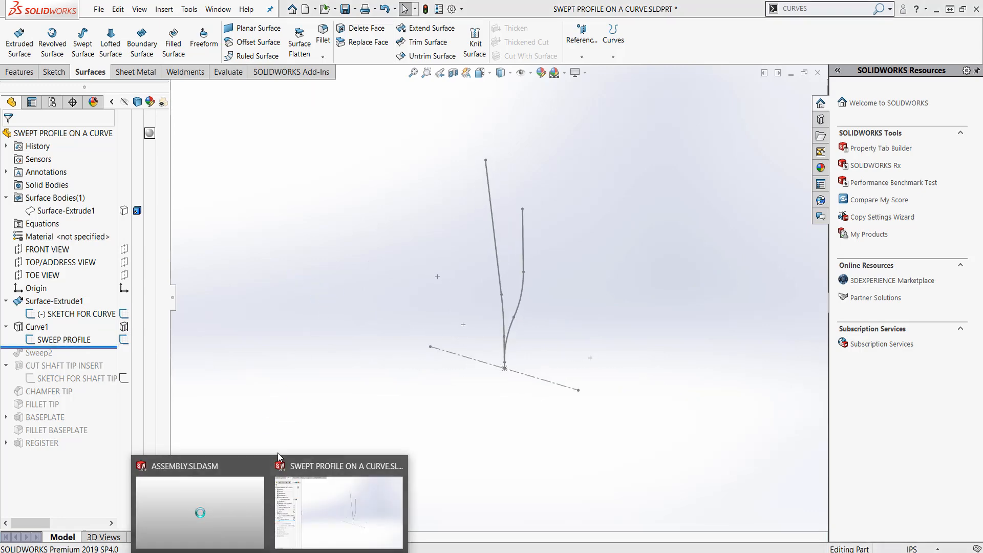
# Visit ASSEMBLY.SLDASM to check the hosel, then return to the hosel part
pyautogui.click(200, 507)
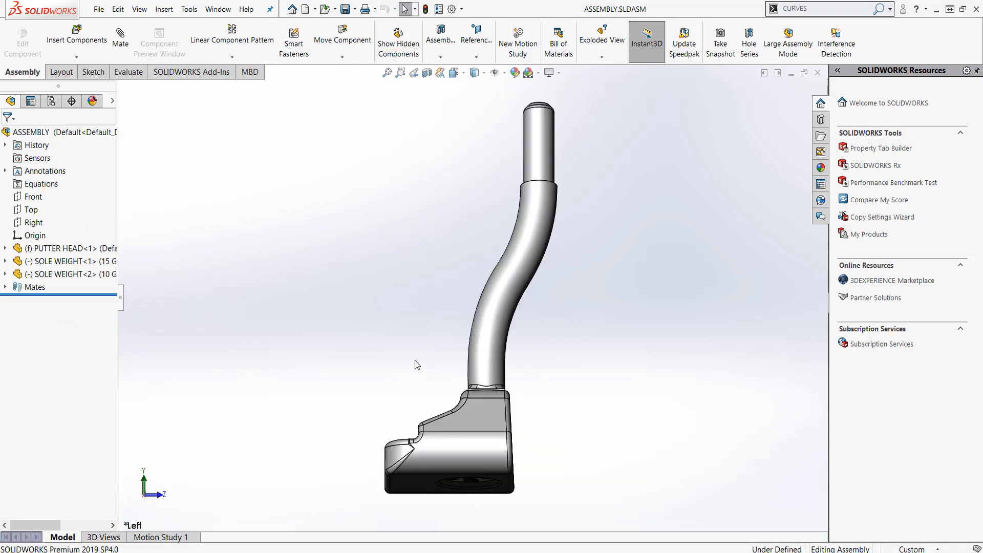
pyautogui.moveTo(476, 304)
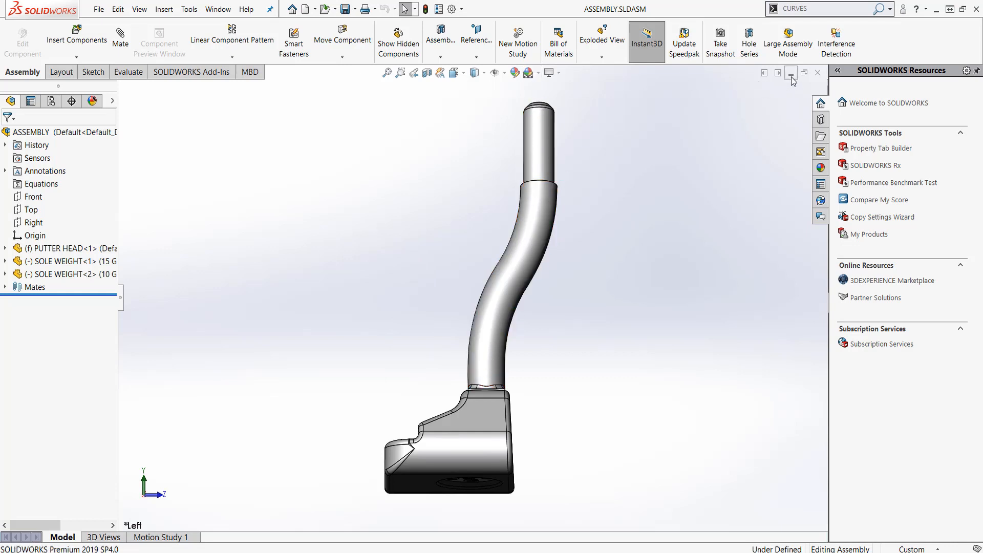
pyautogui.click(217, 9)
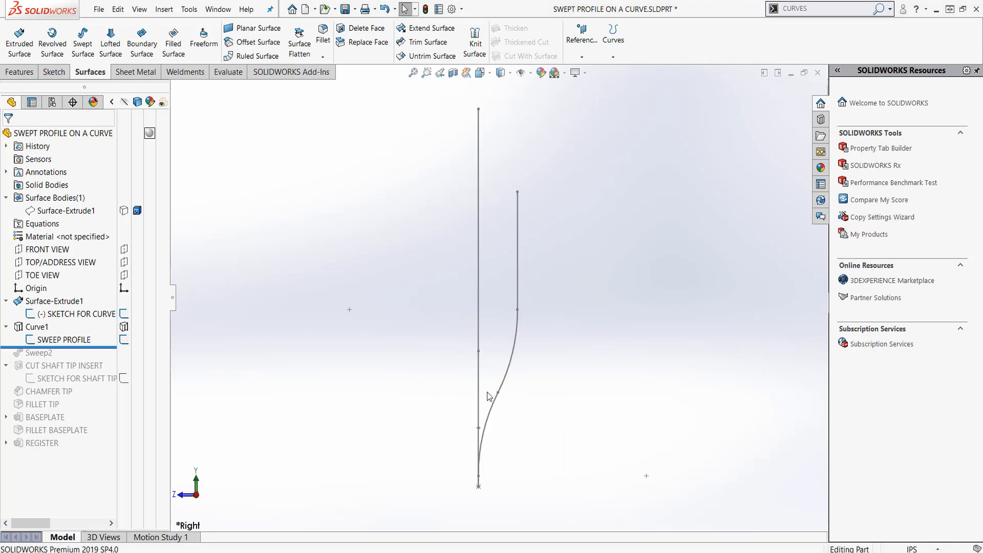
pyautogui.click(62, 339)
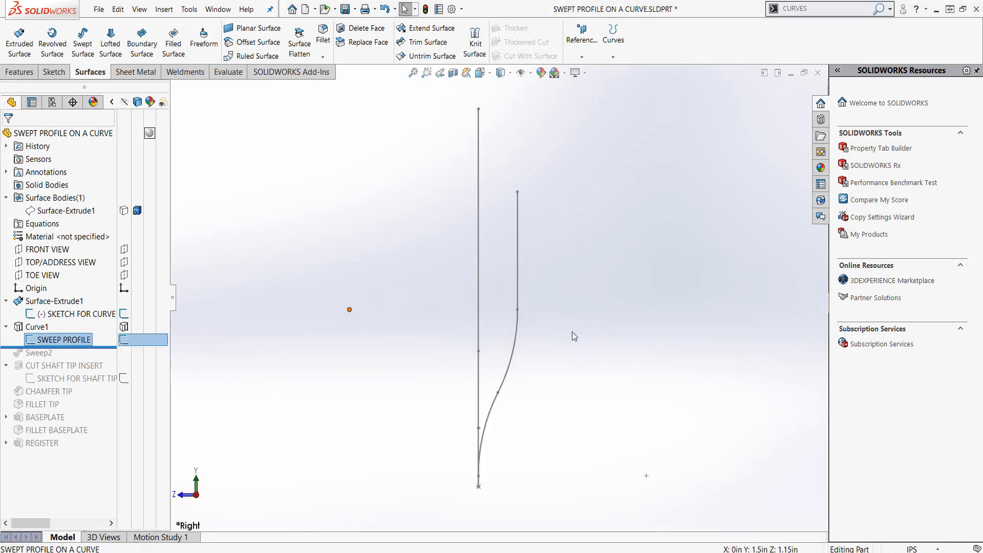
pyautogui.click(64, 339)
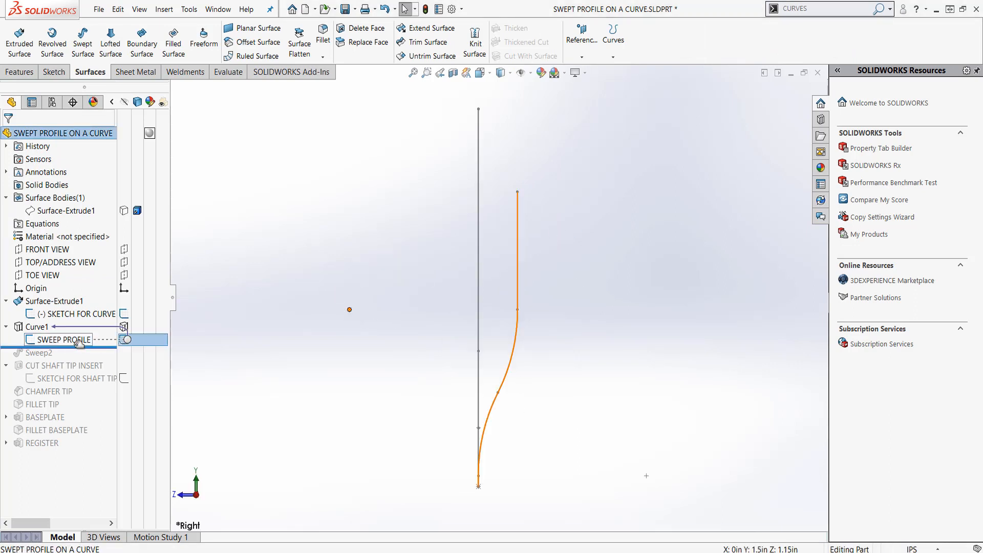
pyautogui.doubleClick(63, 326)
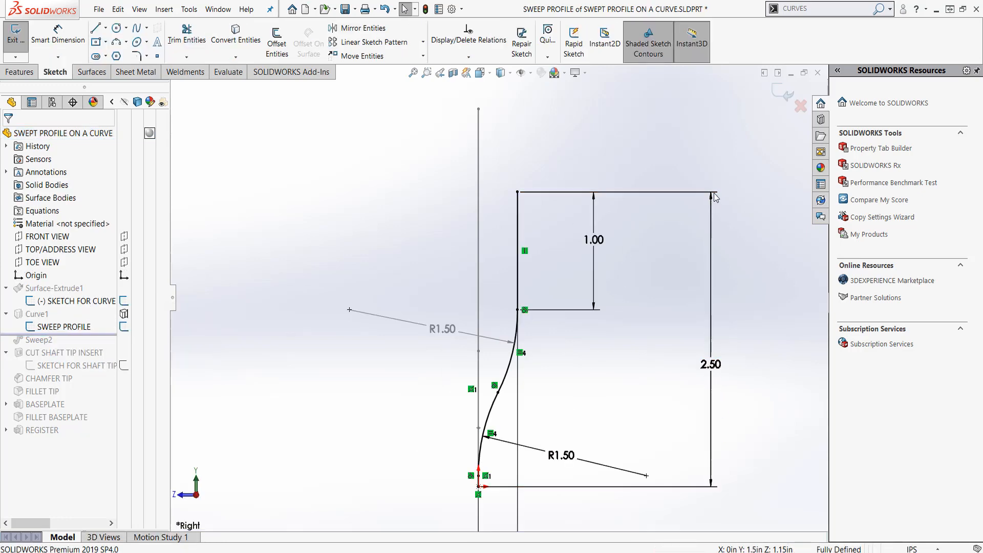
pyautogui.click(442, 331)
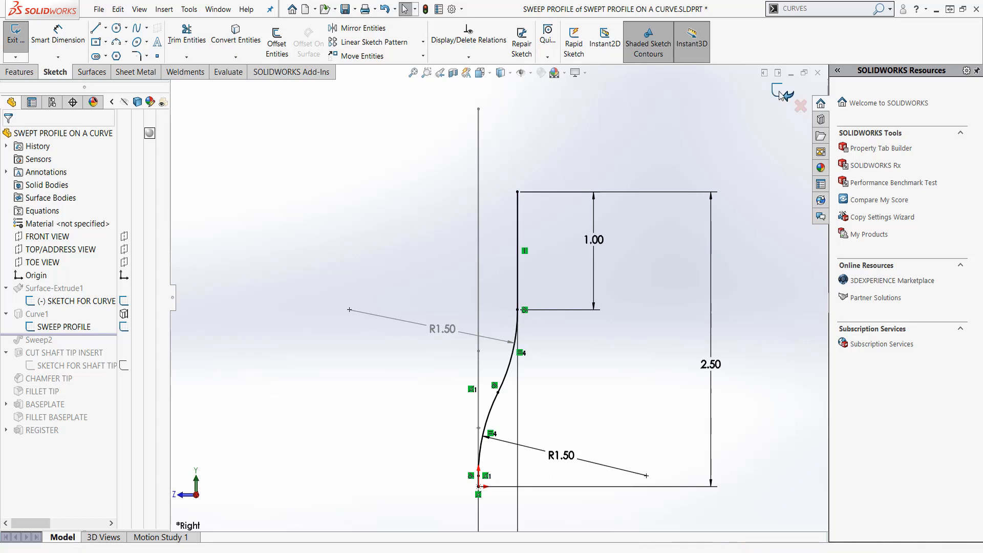
pyautogui.click(781, 95)
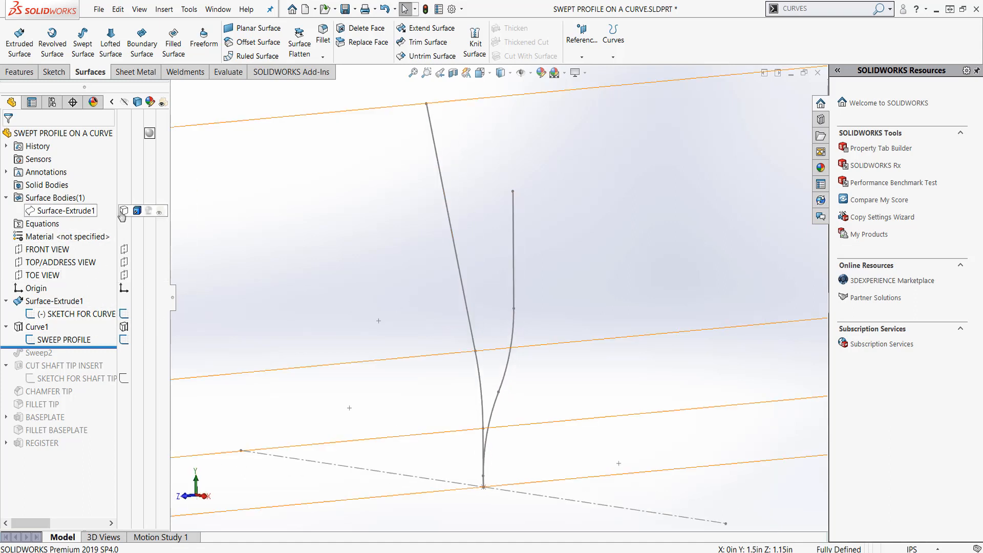
# Show Surface-Extrude1 again and search the command box for CURVES
pyautogui.click(62, 210)
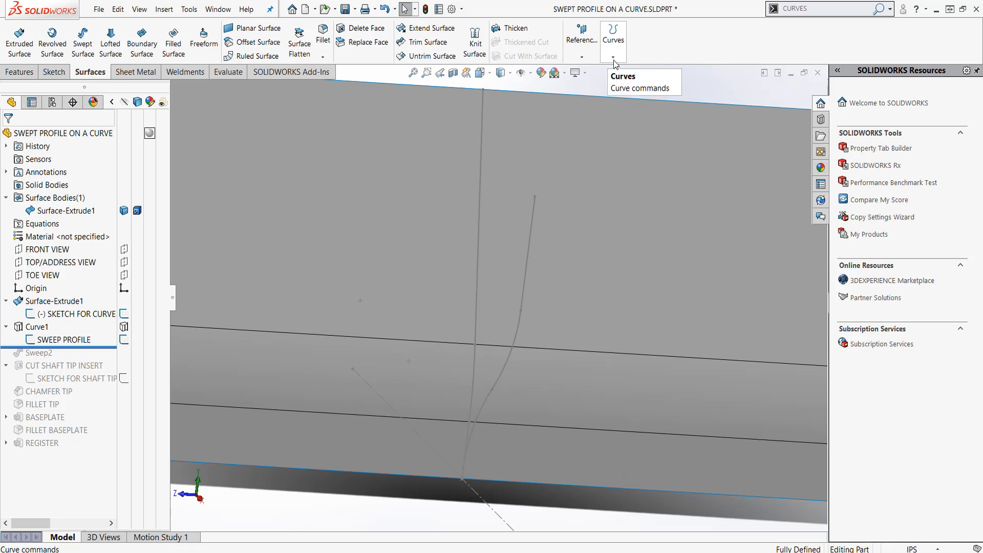
pyautogui.click(612, 61)
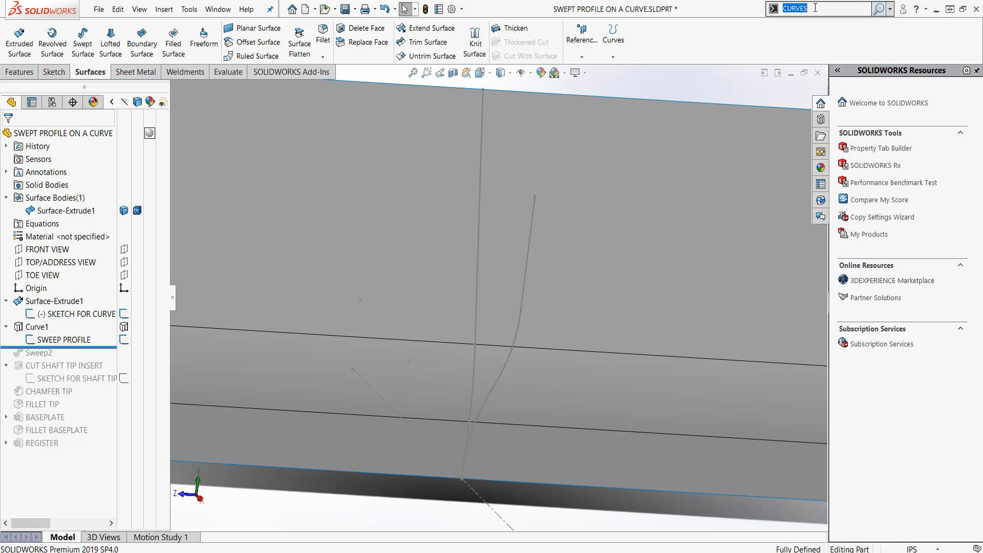
pyautogui.click(611, 39)
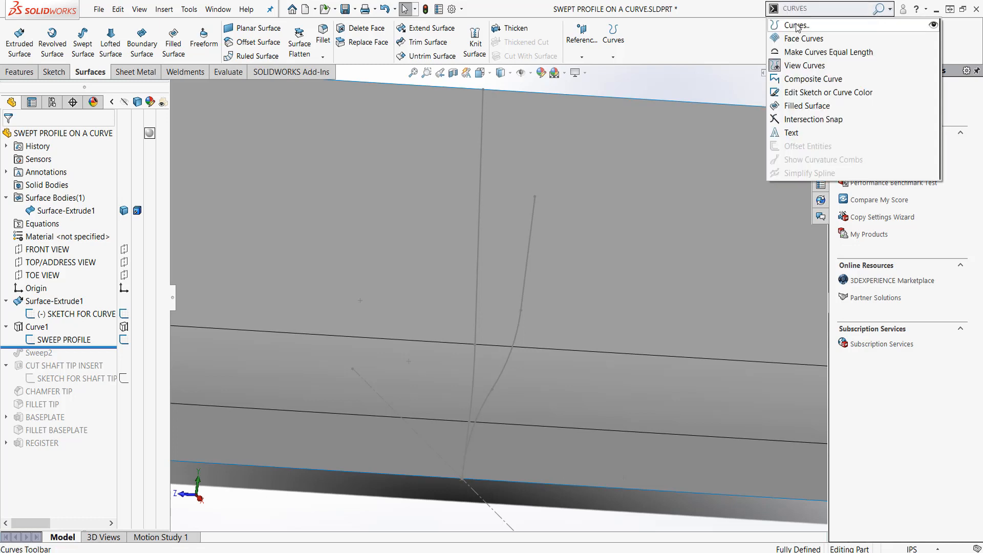
pyautogui.moveTo(796, 24)
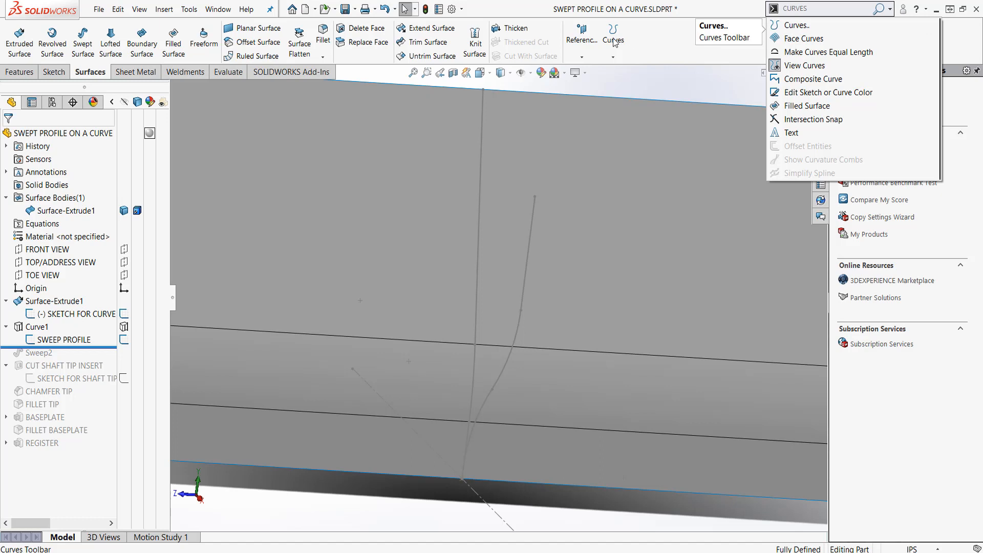
pyautogui.moveTo(842, 25)
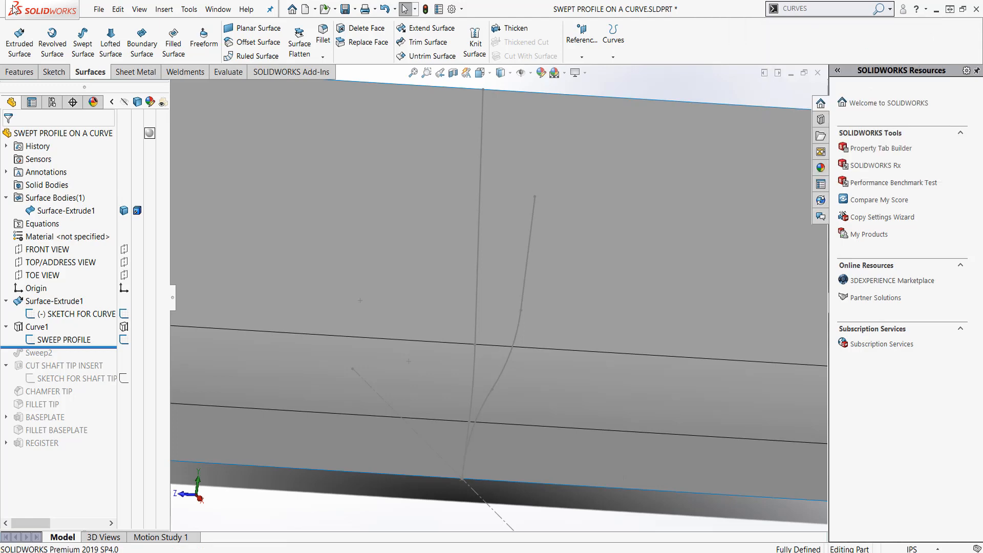
pyautogui.click(138, 9)
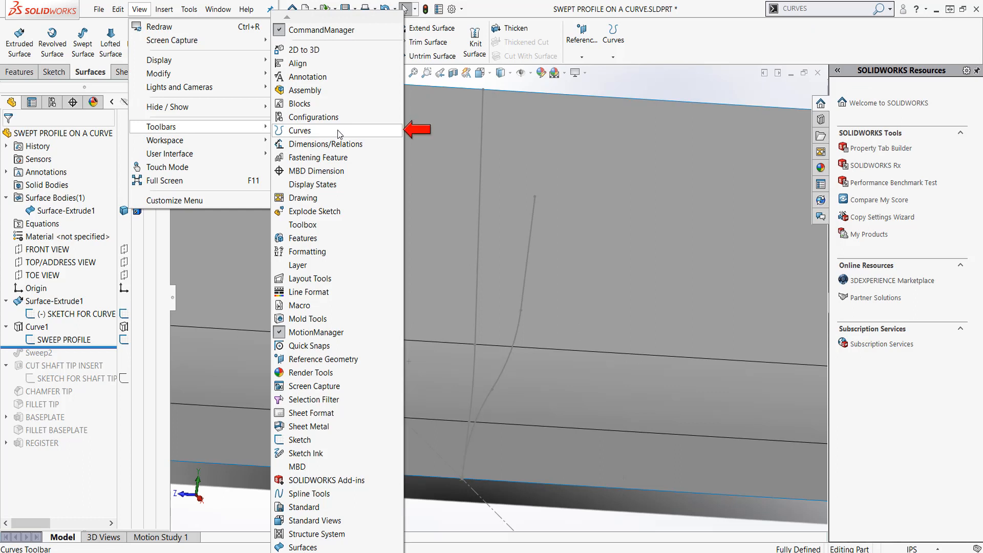
pyautogui.moveTo(622, 55)
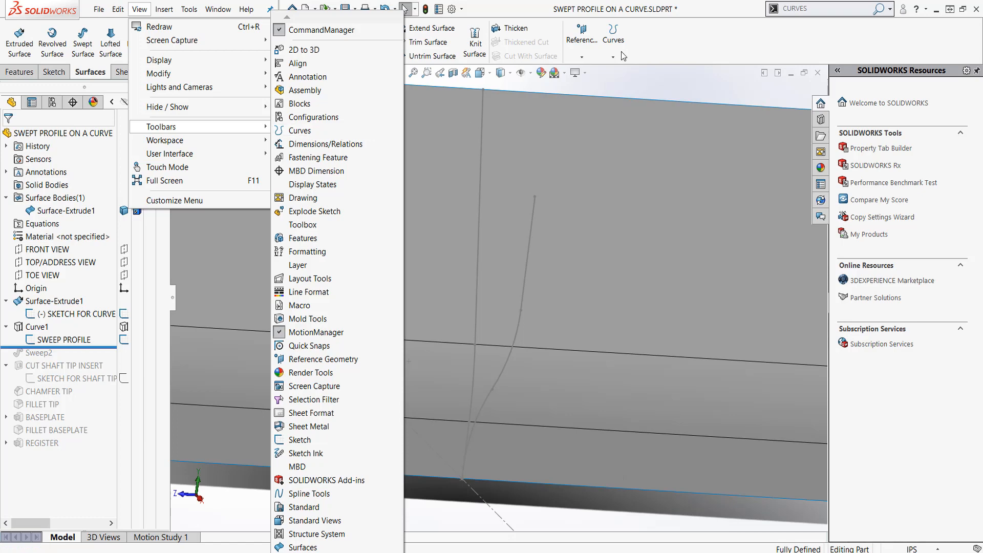
pyautogui.click(612, 39)
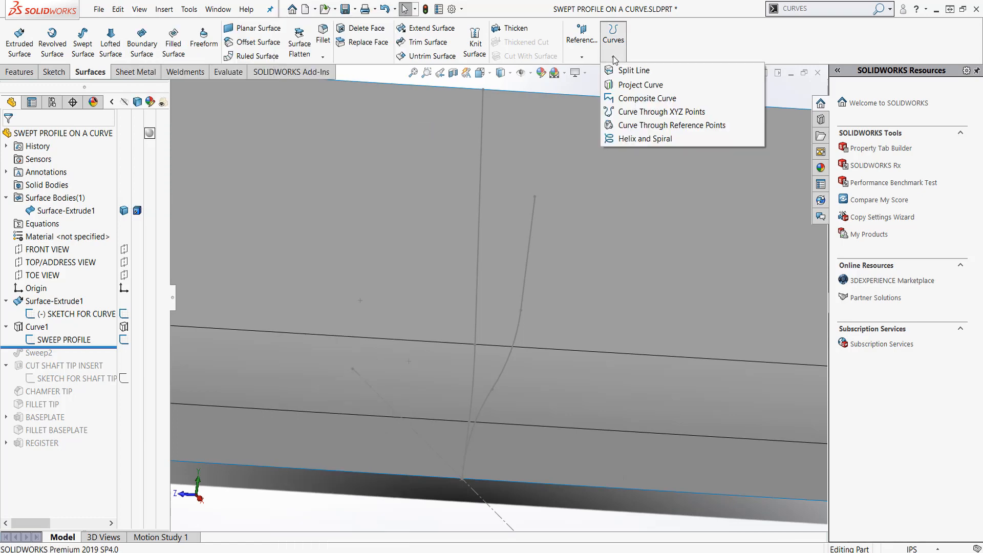
pyautogui.moveTo(632, 70)
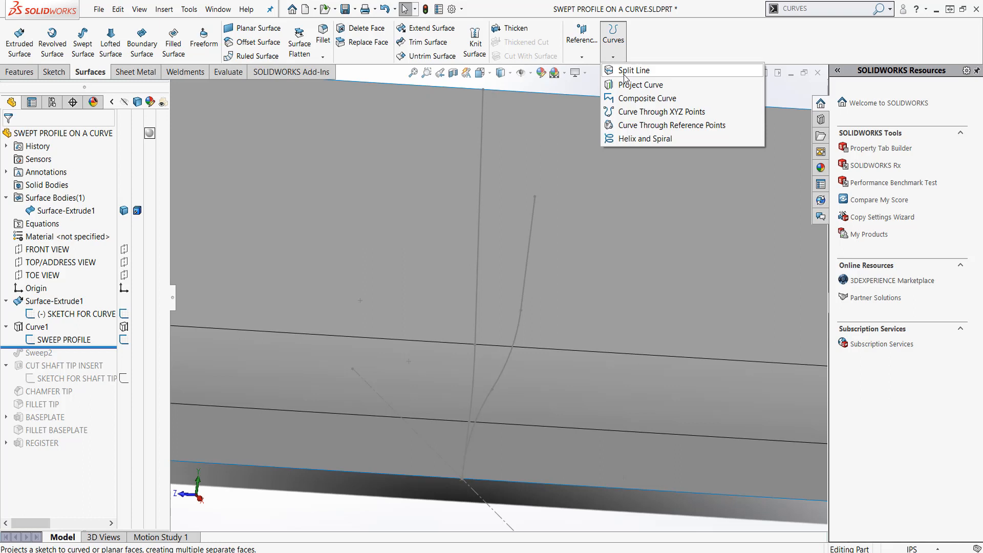
pyautogui.moveTo(639, 85)
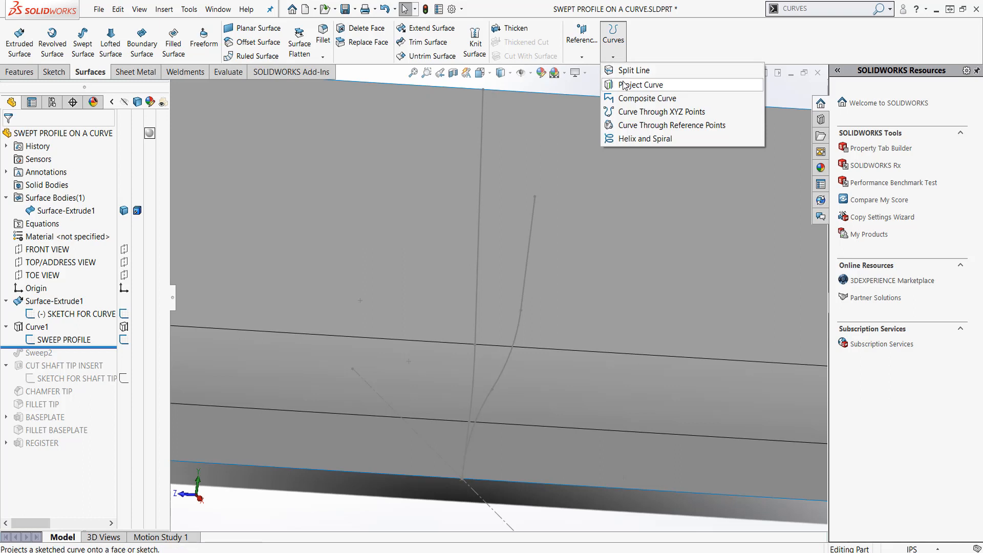
pyautogui.moveTo(587, 244)
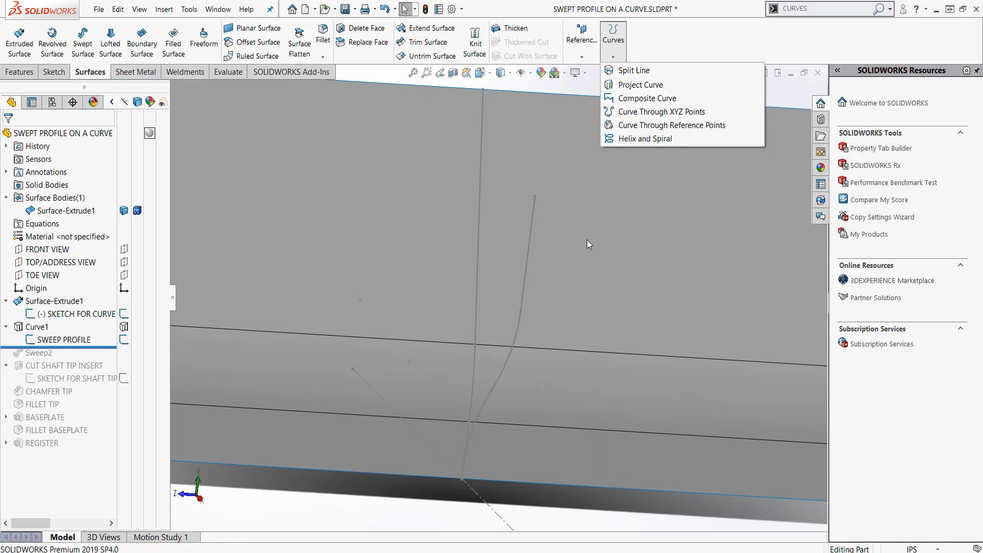
pyautogui.moveTo(289, 228)
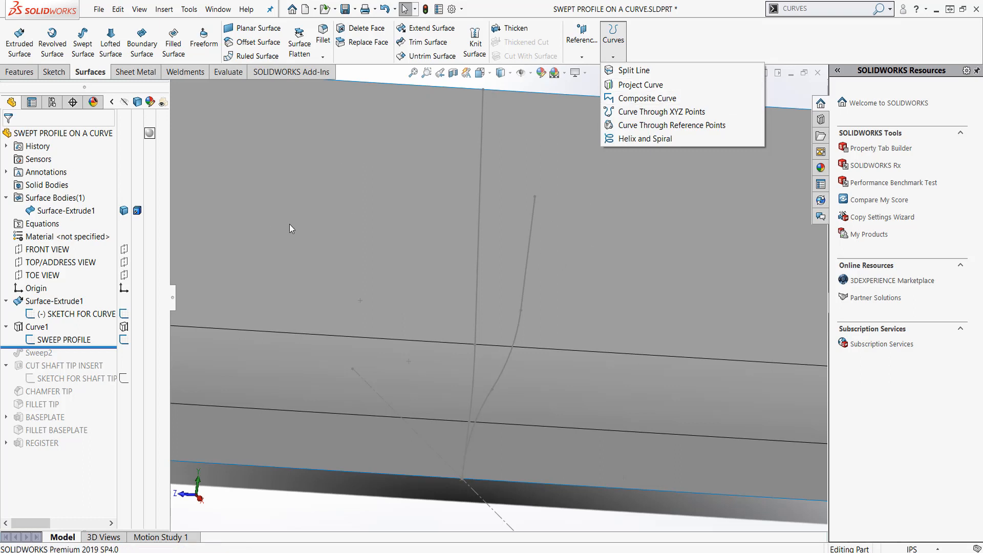
pyautogui.moveTo(219, 276)
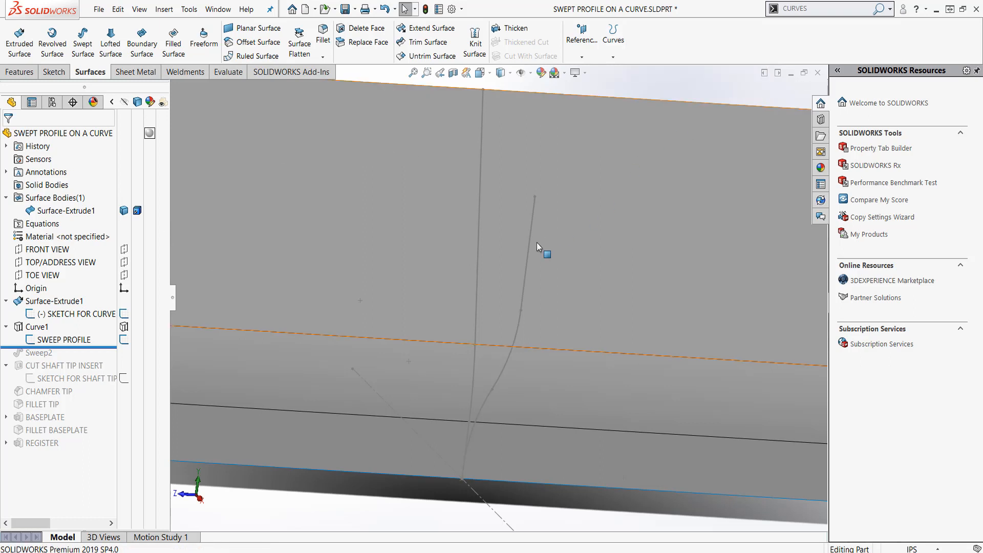
# Hide Surface-Extrude1 and the helper sketches, leaving only Curve1 visible
pyautogui.click(35, 327)
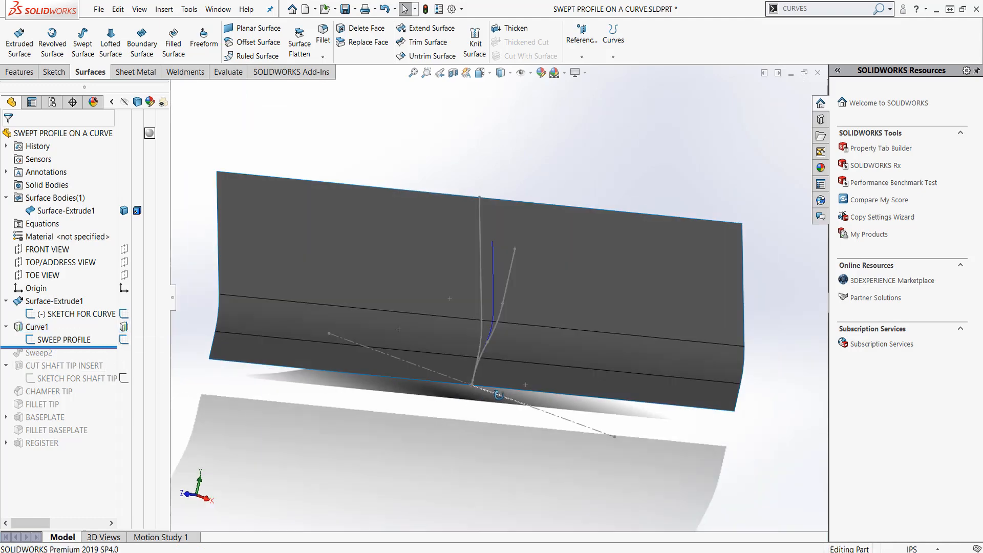
pyautogui.click(65, 210)
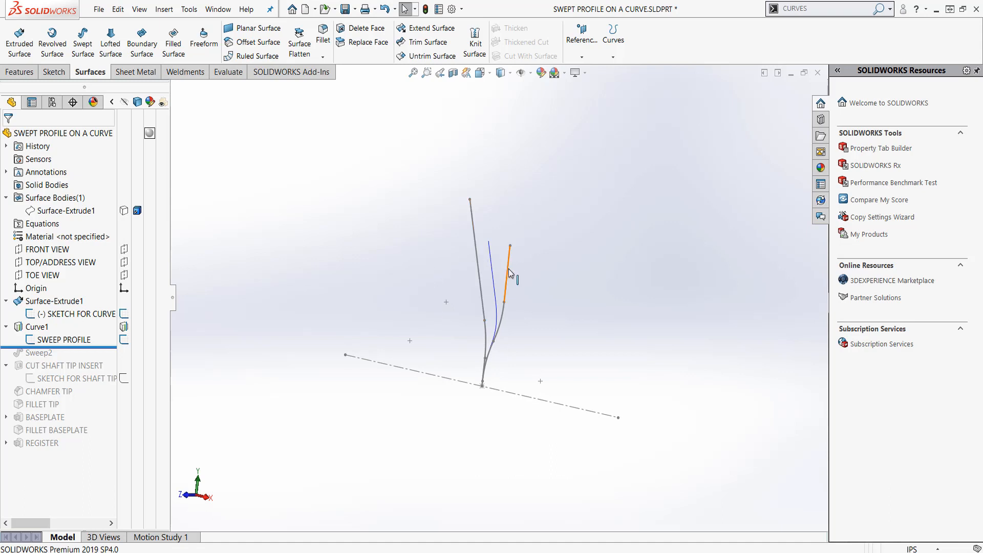
pyautogui.click(502, 226)
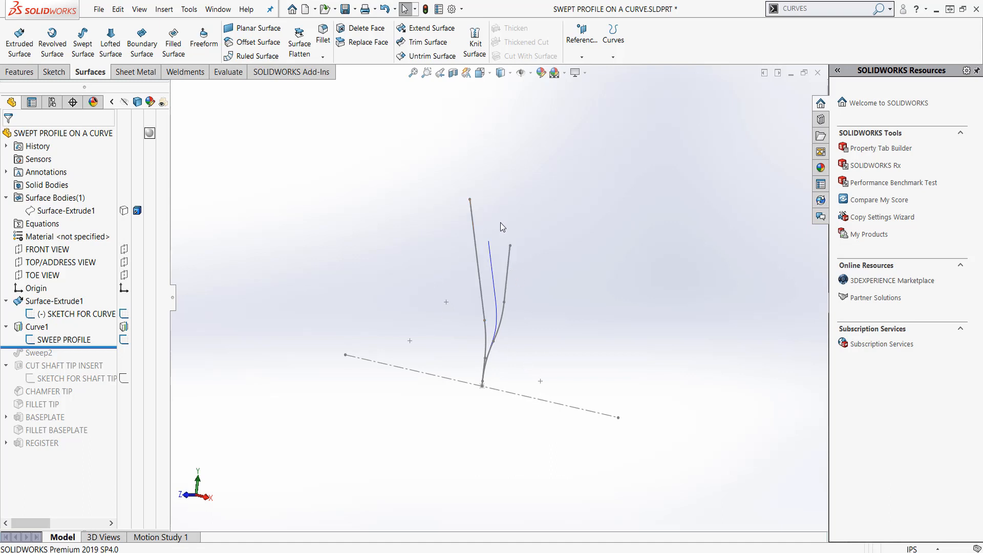
pyautogui.click(77, 313)
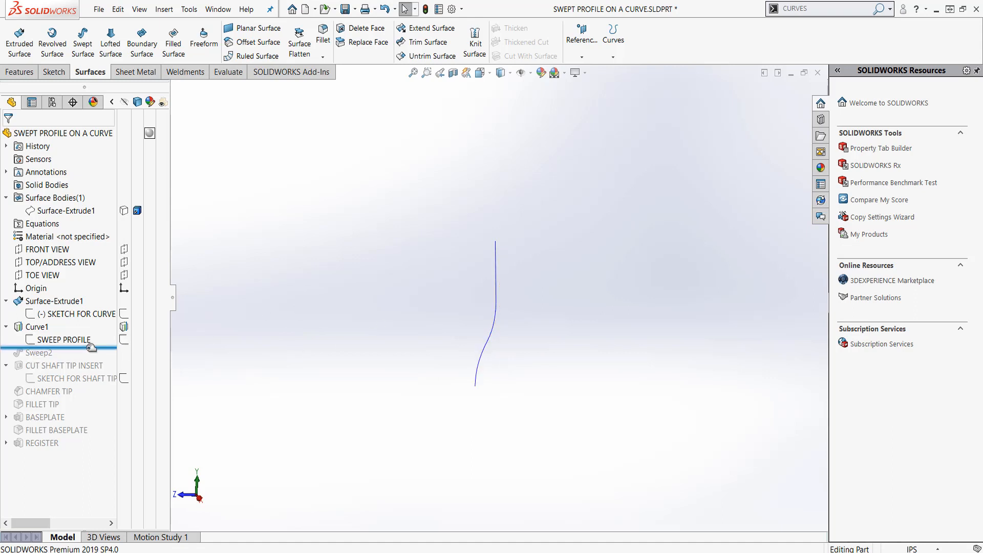
# Roll forward to Sweep2 and confirm its 0.37in circular profile along Curve1
pyautogui.click(40, 352)
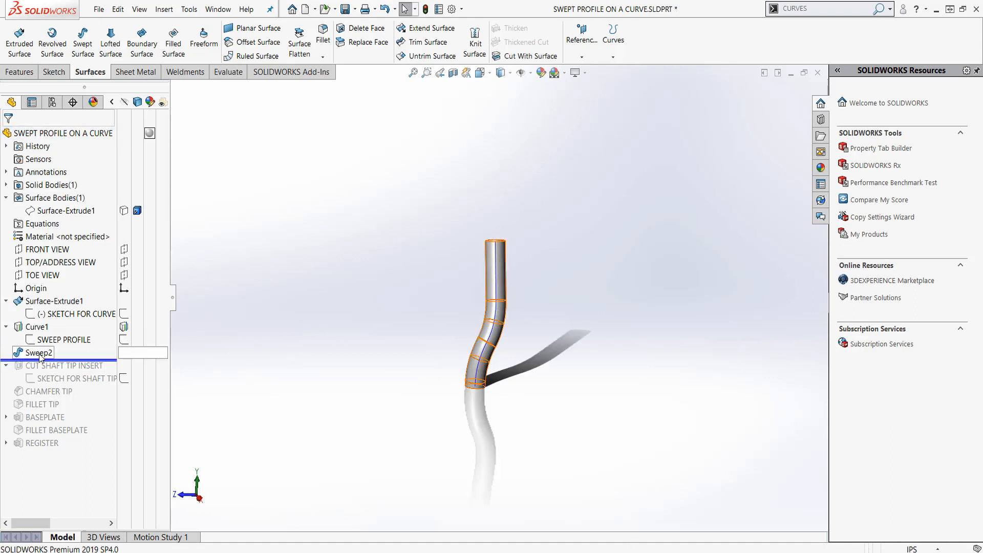
pyautogui.click(38, 352)
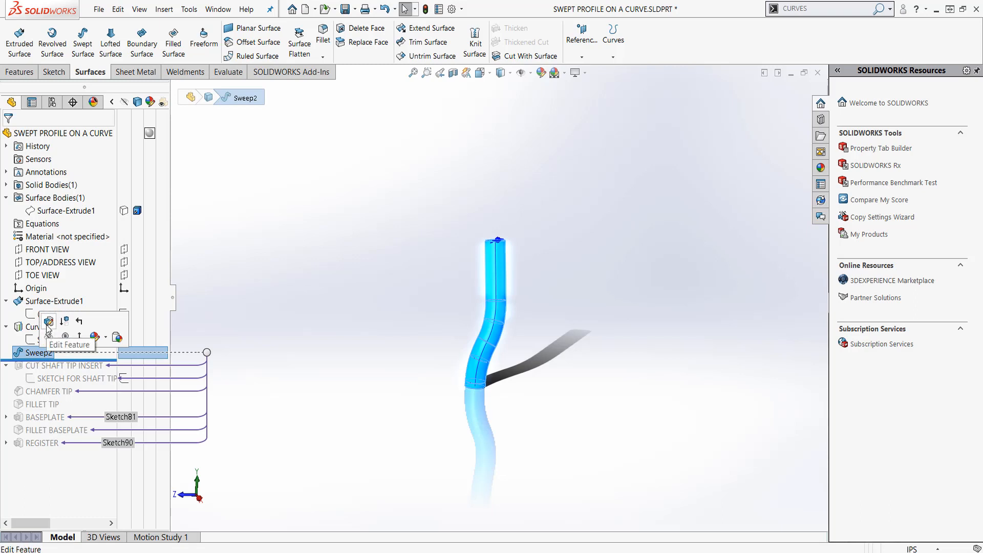
pyautogui.click(48, 320)
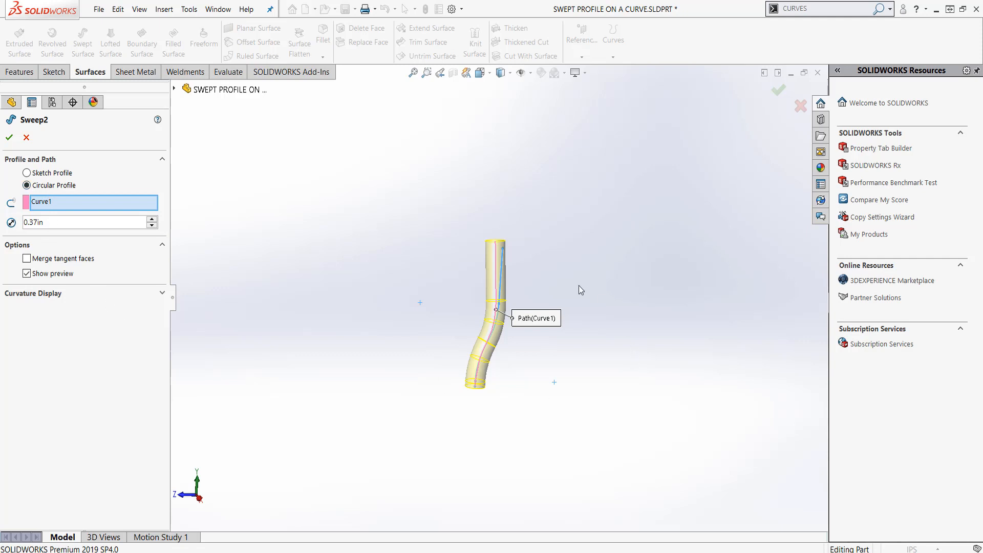
pyautogui.moveTo(513, 289)
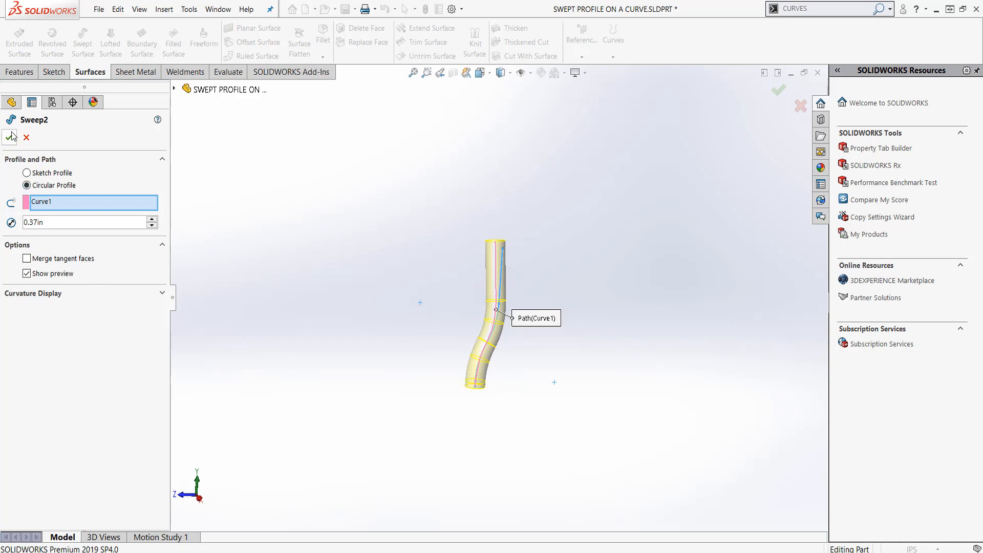
pyautogui.click(10, 137)
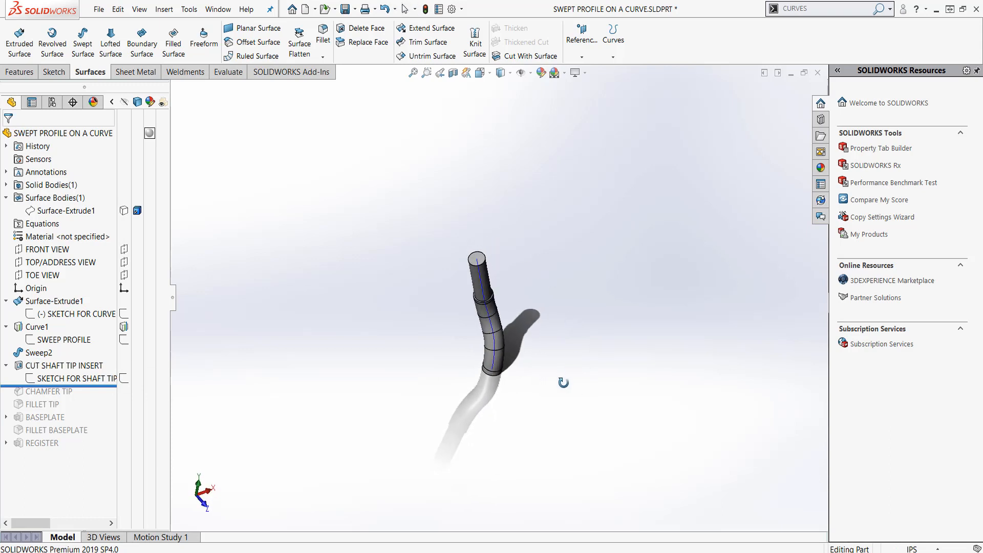
# Roll the feature bar below CHAMFER TIP and FILLET TIP on the shaft tip
pyautogui.click(41, 352)
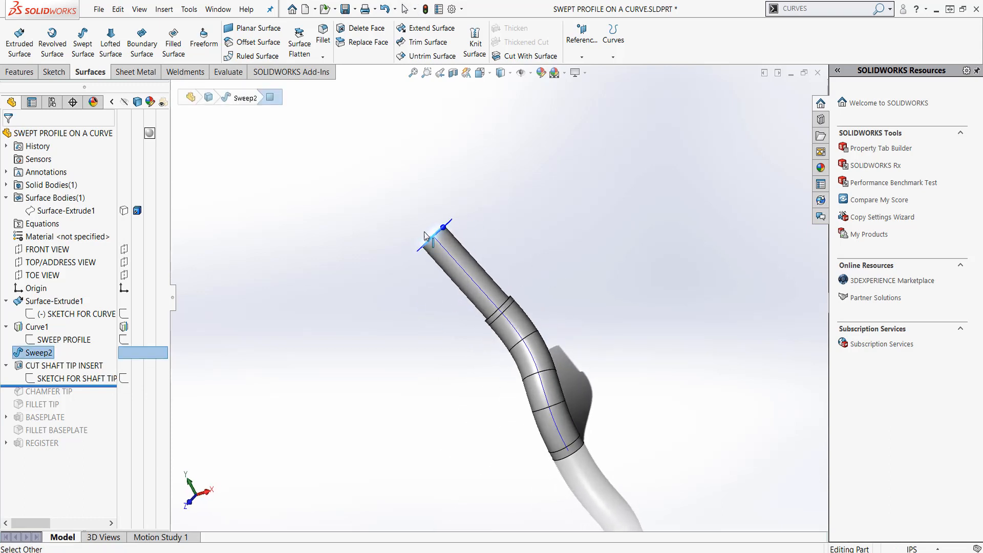
pyautogui.click(75, 378)
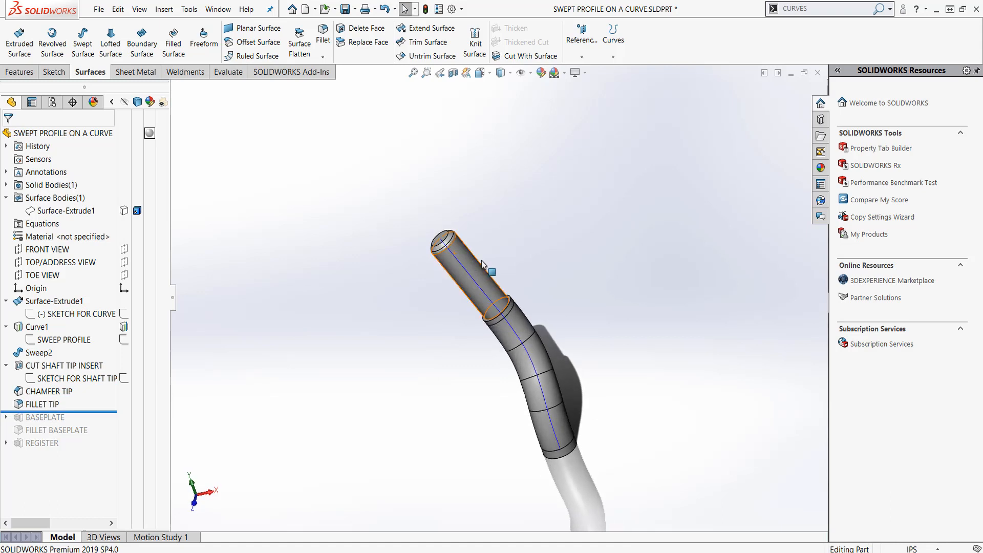
pyautogui.moveTo(476, 260)
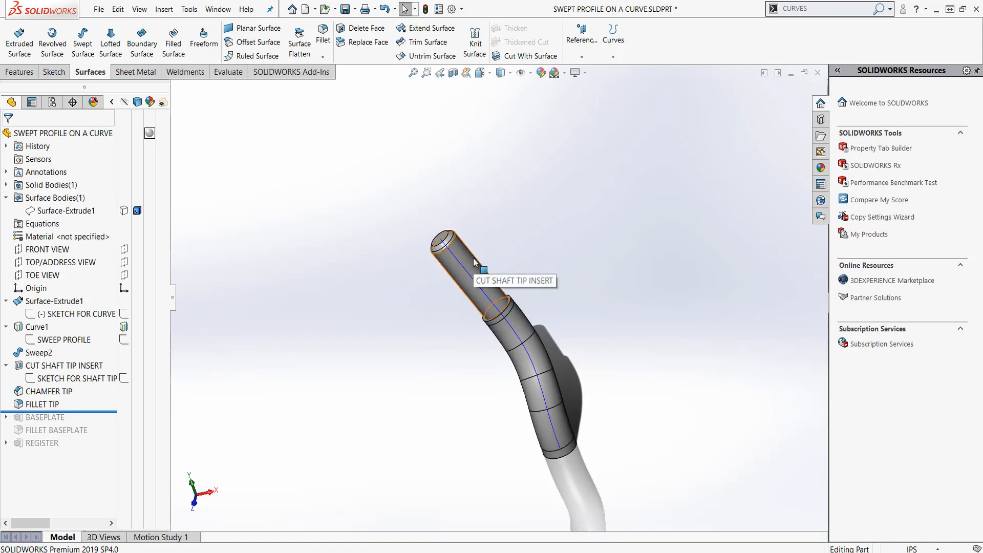
pyautogui.moveTo(436, 285)
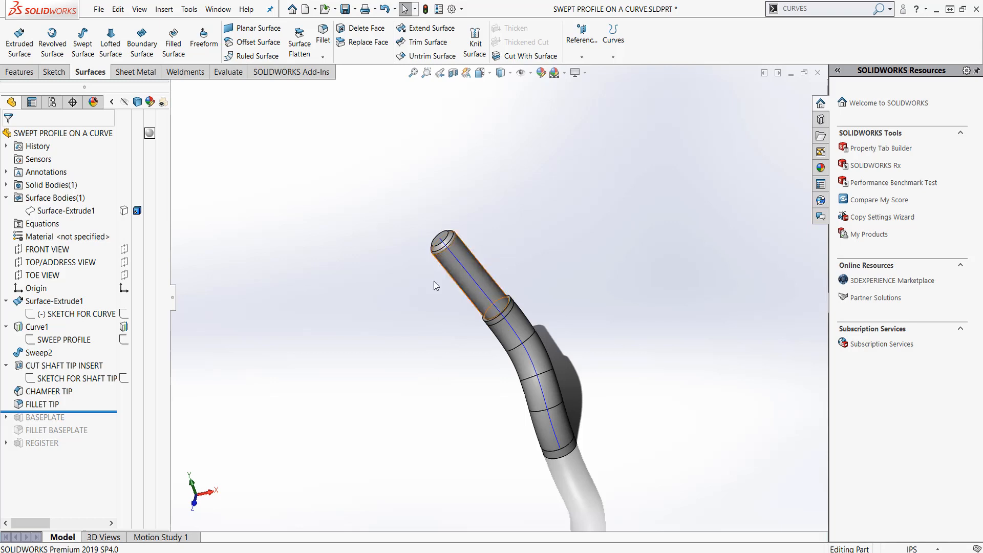